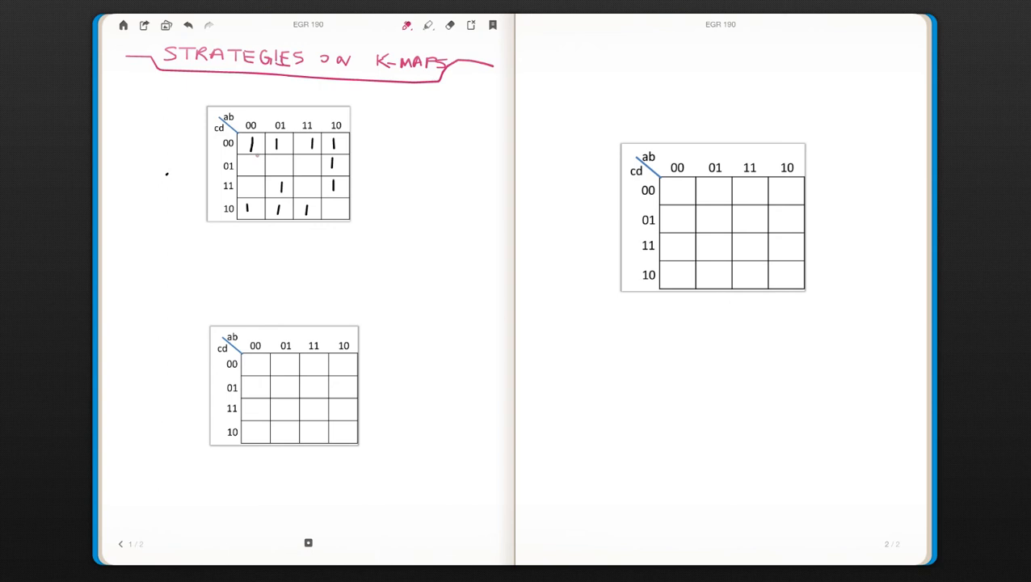
Draw a magenta arrow and loop around the two 1s in column ab=01.
click(280, 186)
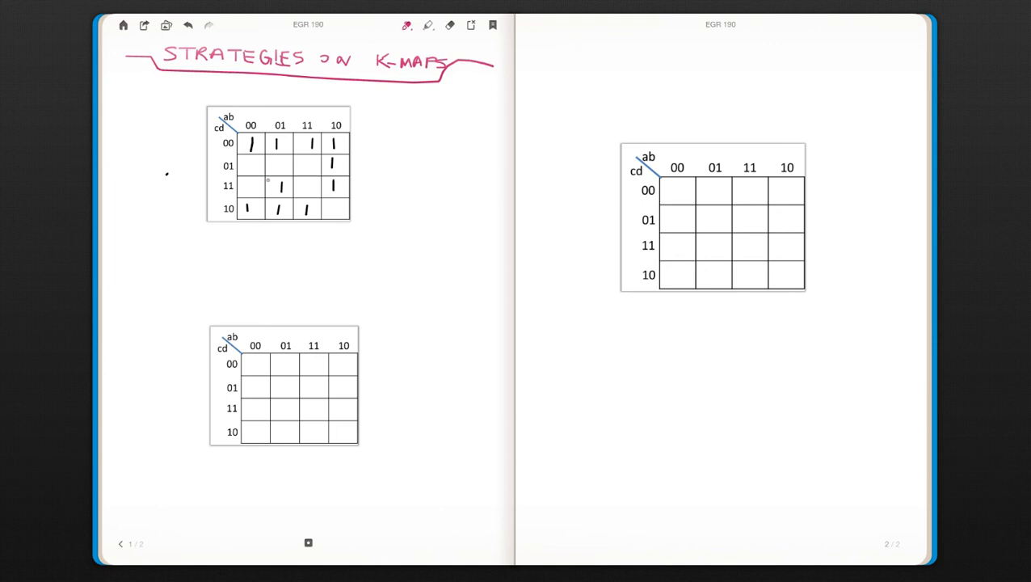
drag(256, 178, 267, 190)
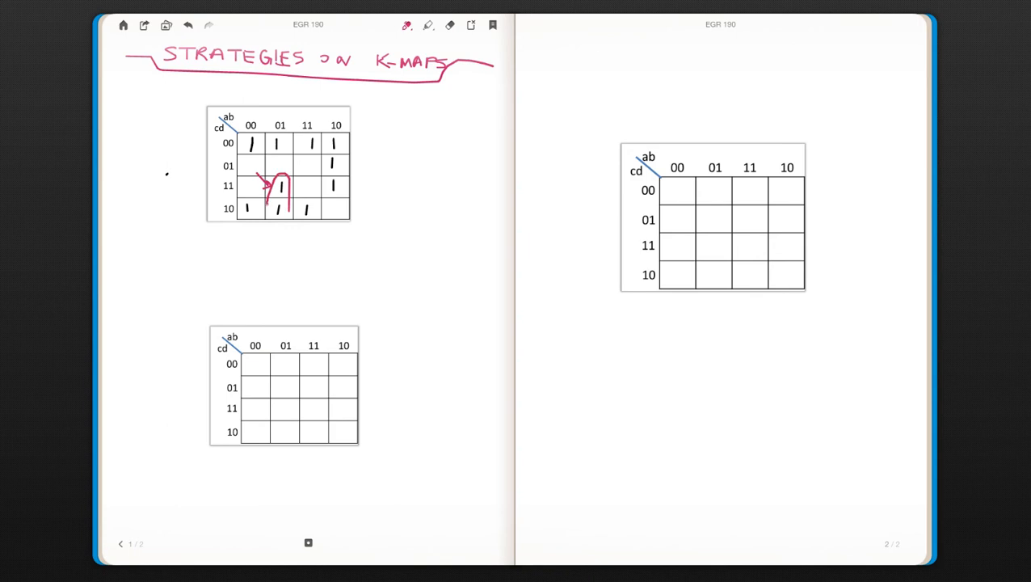
drag(267, 181, 278, 213)
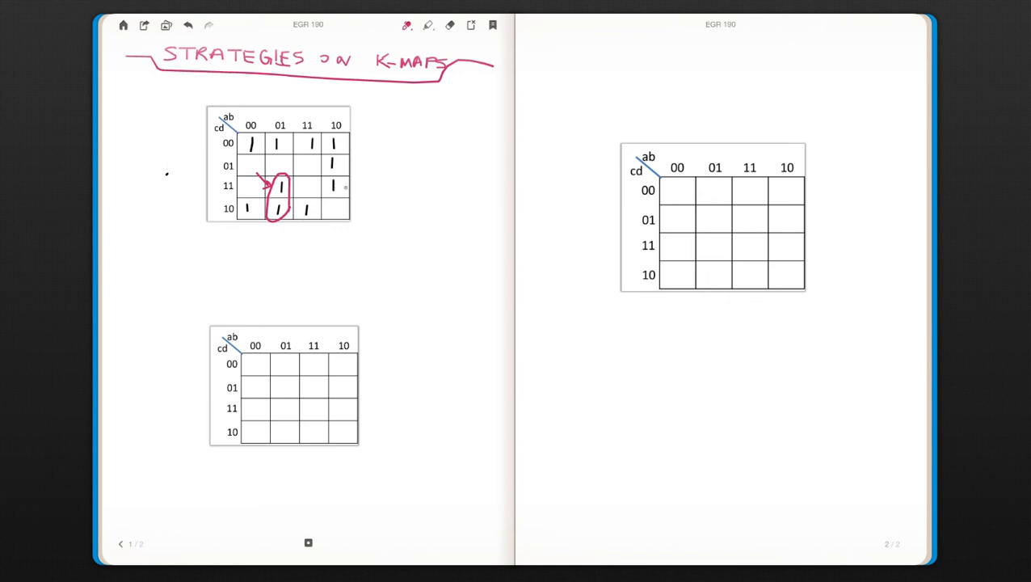
Loop the pair of 1s in column ab=10 in magenta.
drag(342, 169, 343, 186)
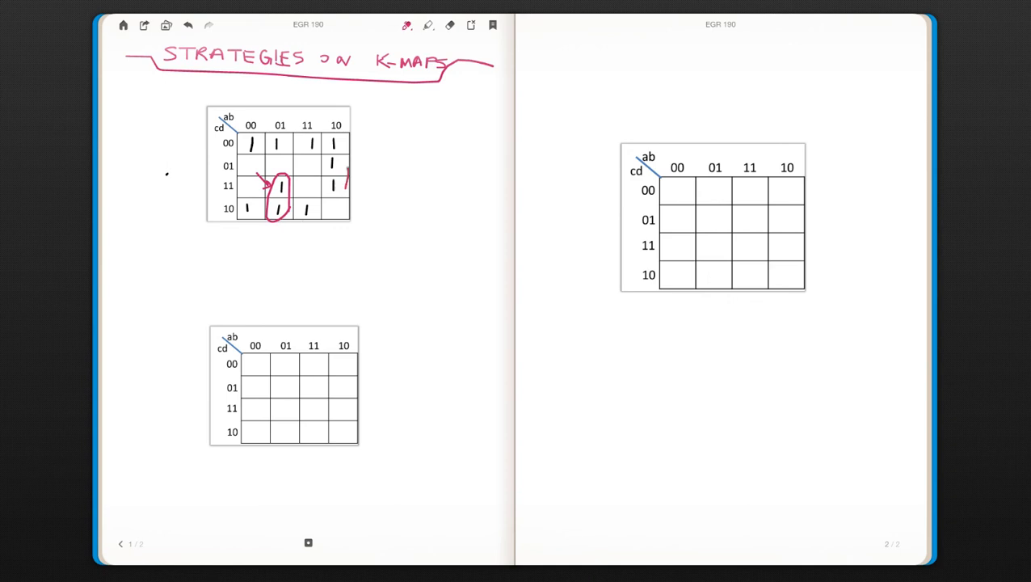
drag(331, 159, 331, 197)
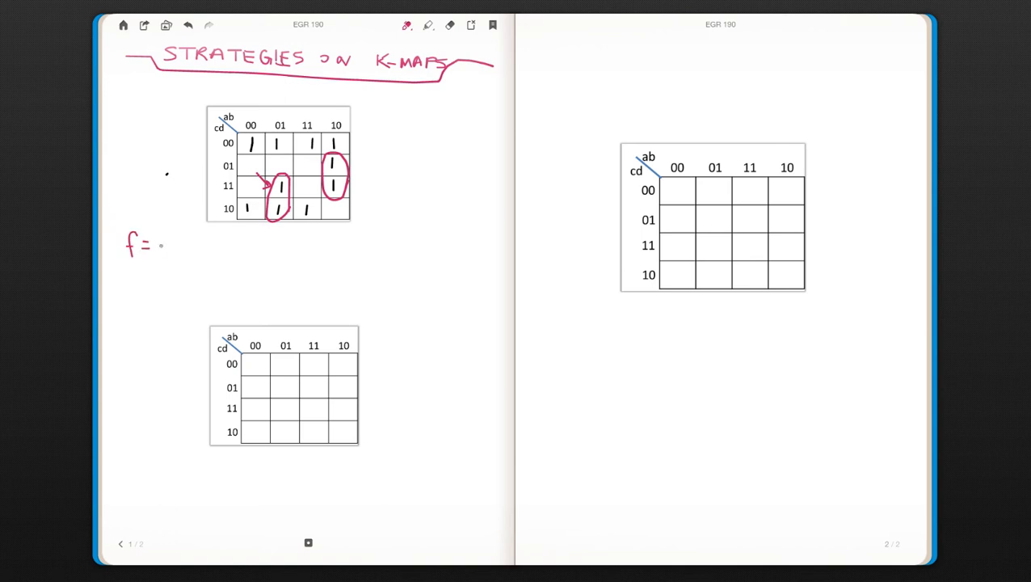
Handwrite f = a'bc + ab'd + below the first map, then pick blue ink.
text(a'l)
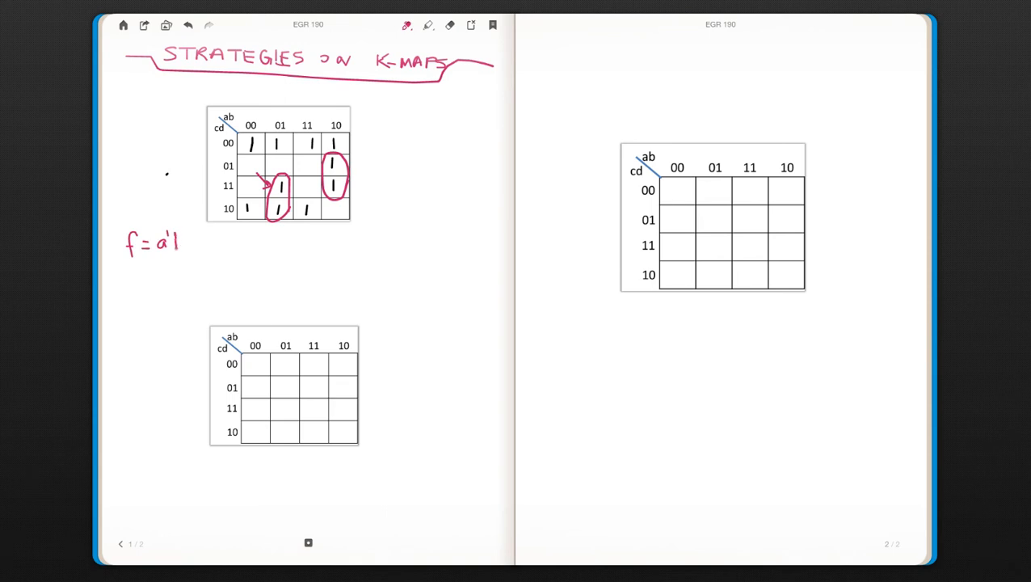
text(bc)
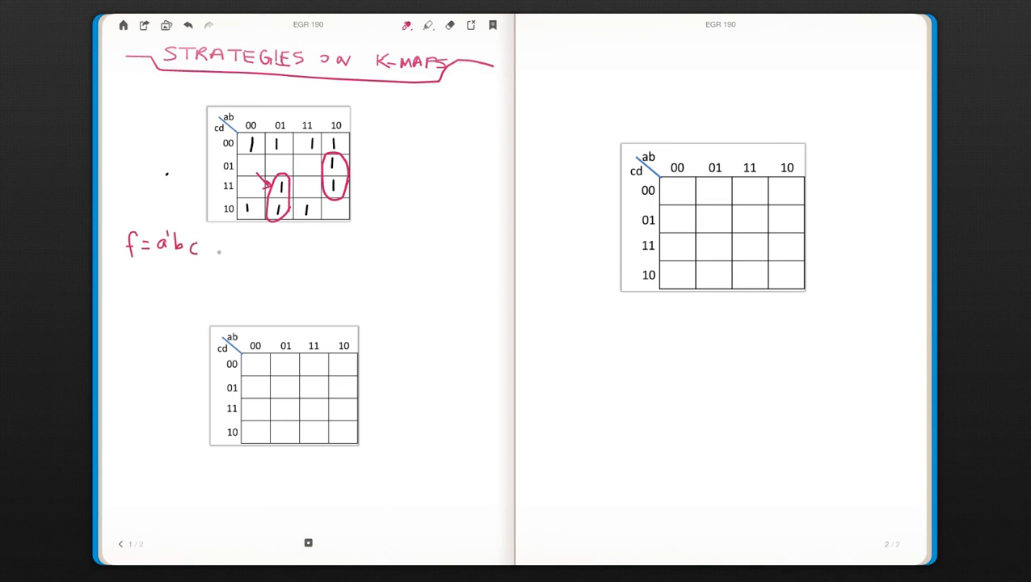
text(+ab)
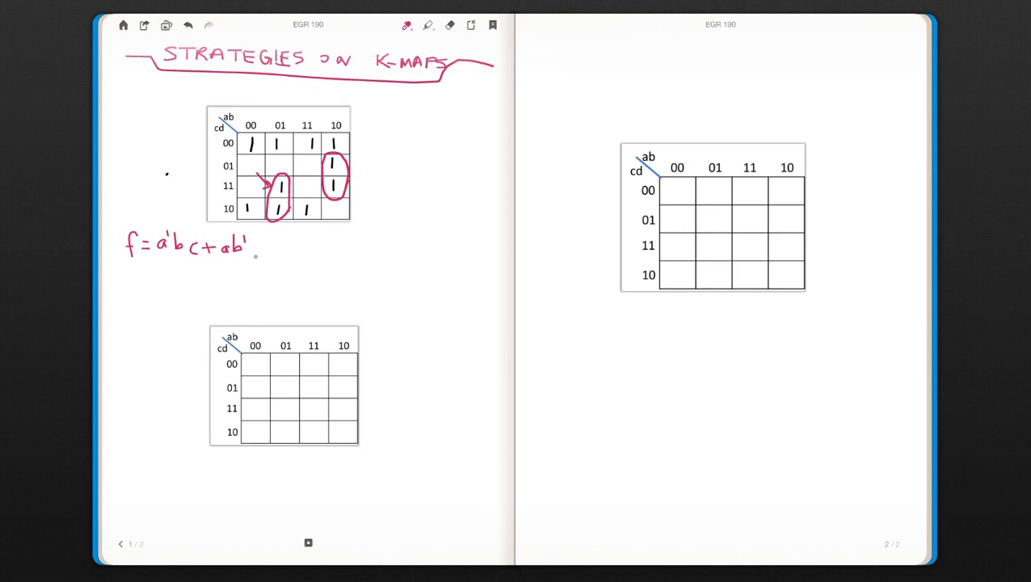
text(d-)
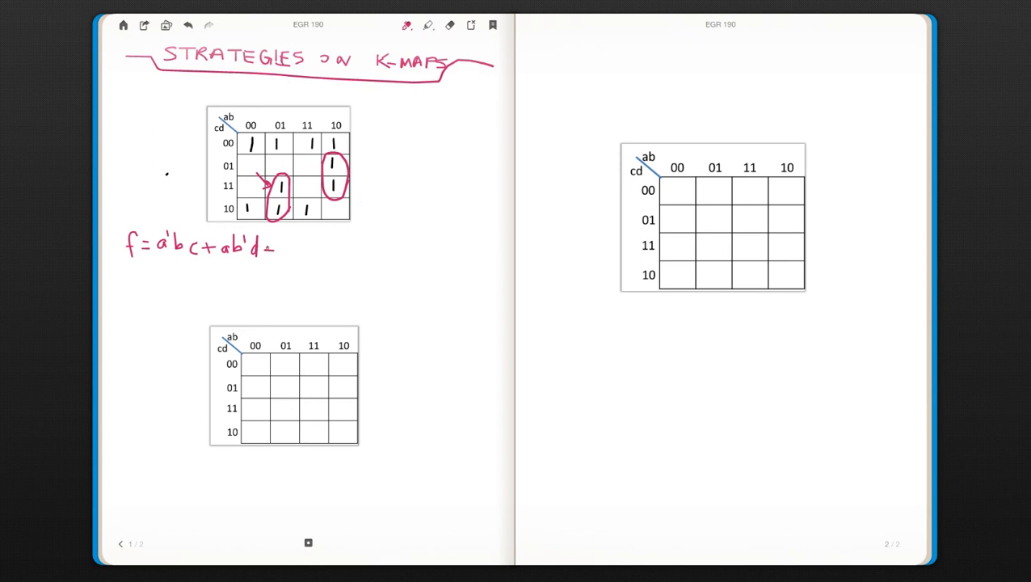
click(388, 24)
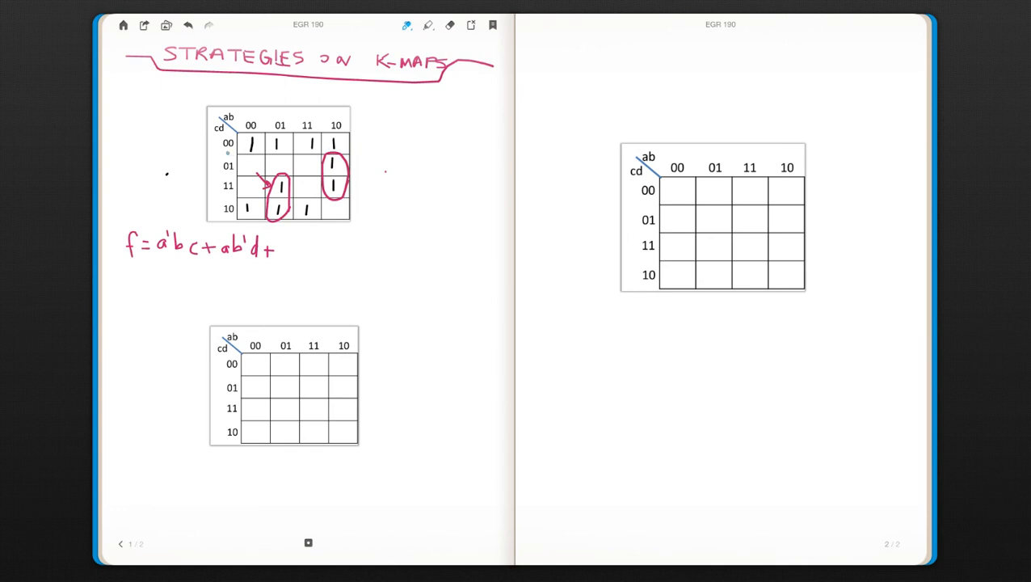
Loop the top row (cd=00) of 1s in blue and append the term c'd' +.
drag(251, 142, 337, 142)
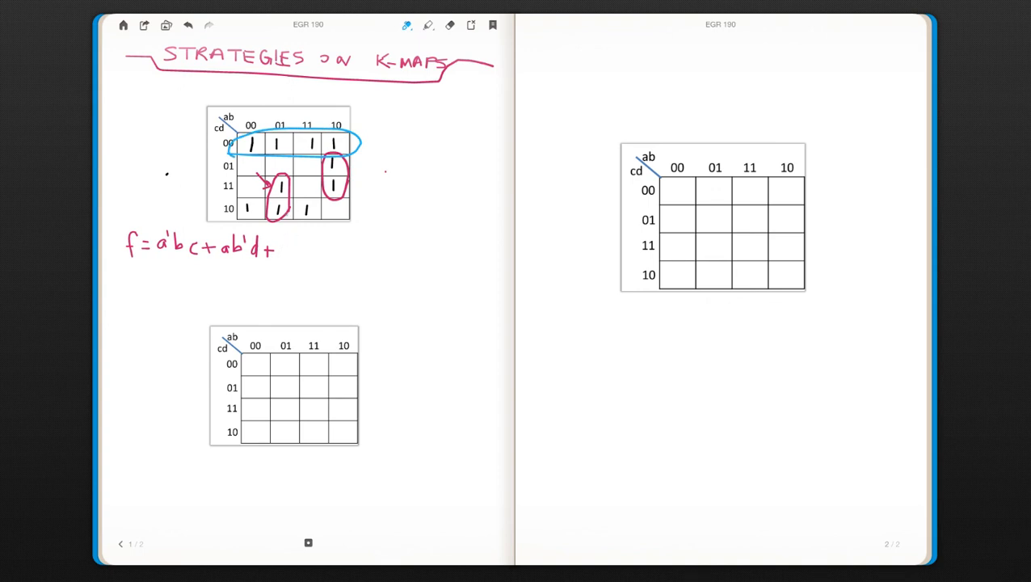
text(c)
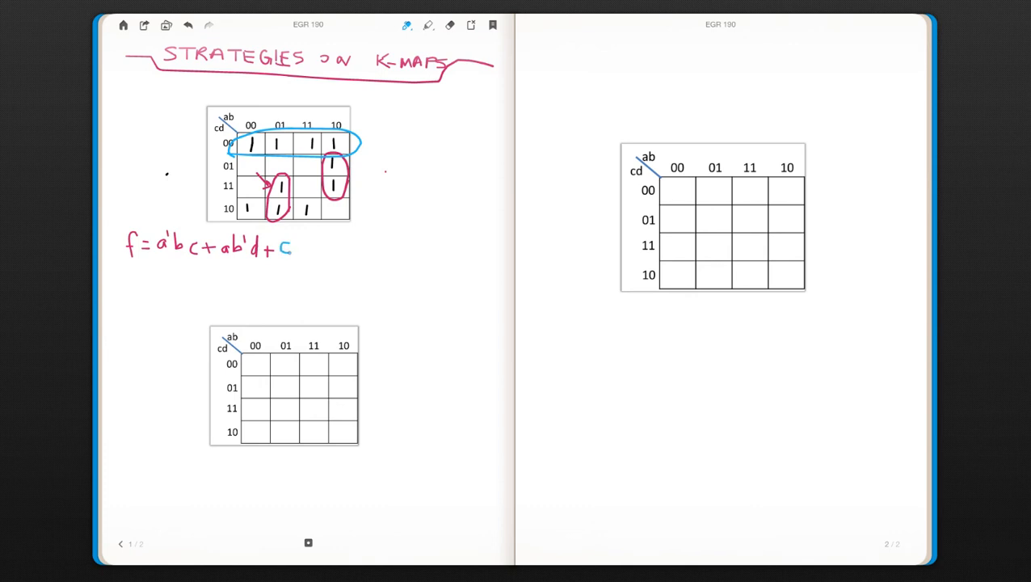
text('d)
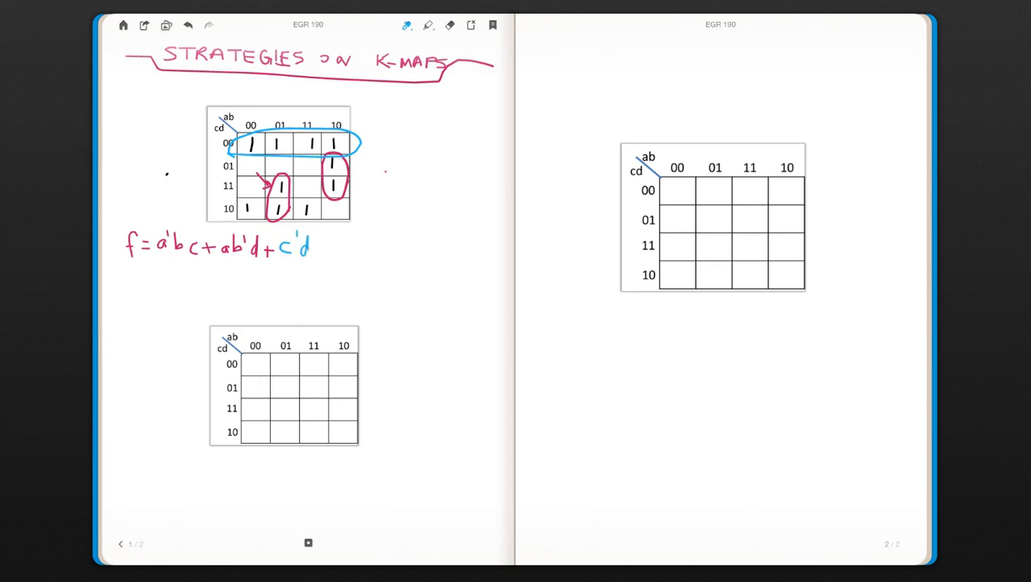
text('+)
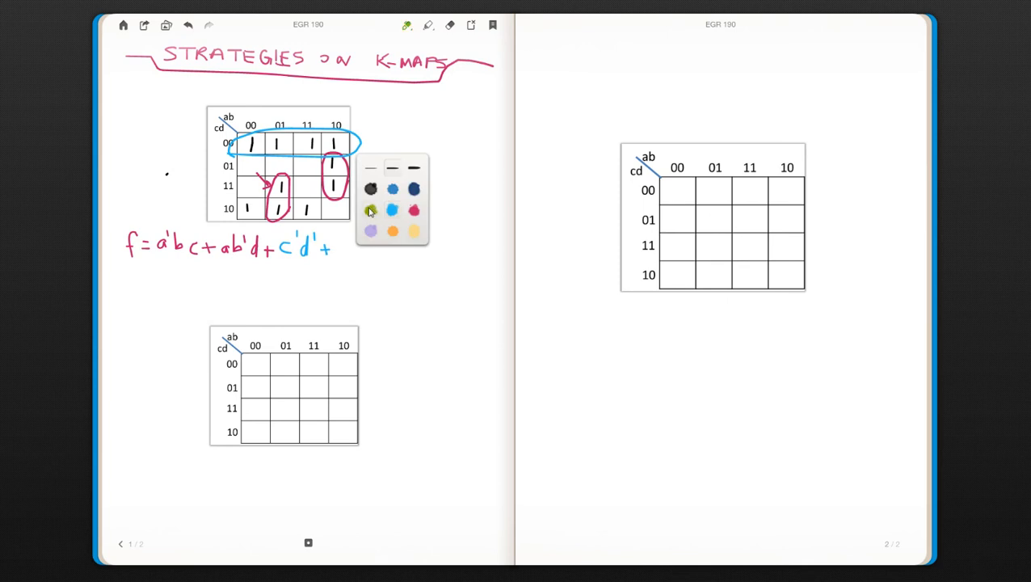
With green ink, mark the wrap-around group in columns 00/01 and append the term a'd'.
click(370, 210)
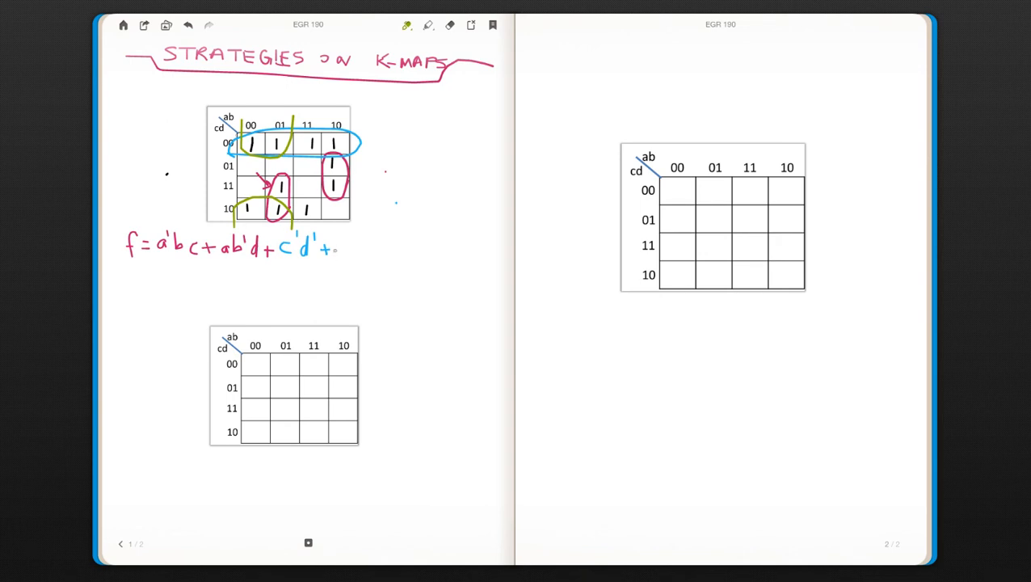
text(a')
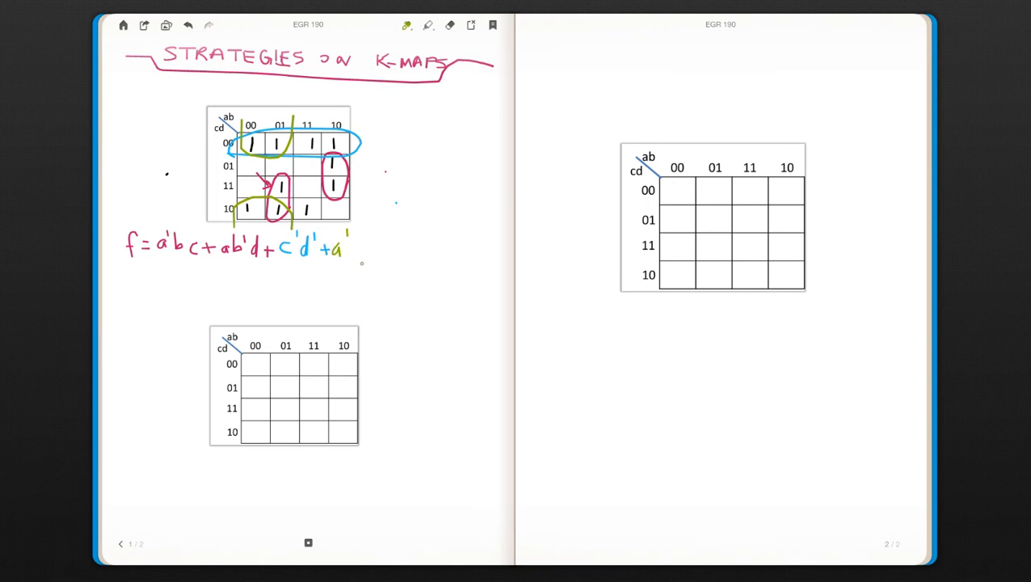
text(d')
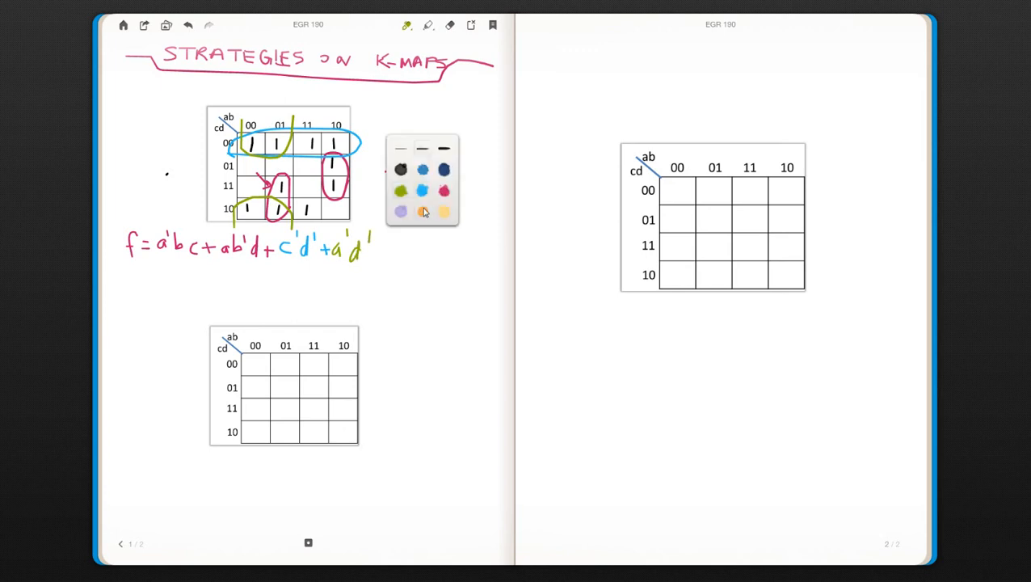
With orange ink, loop the wrapping middle-column group and append + bd'.
click(427, 212)
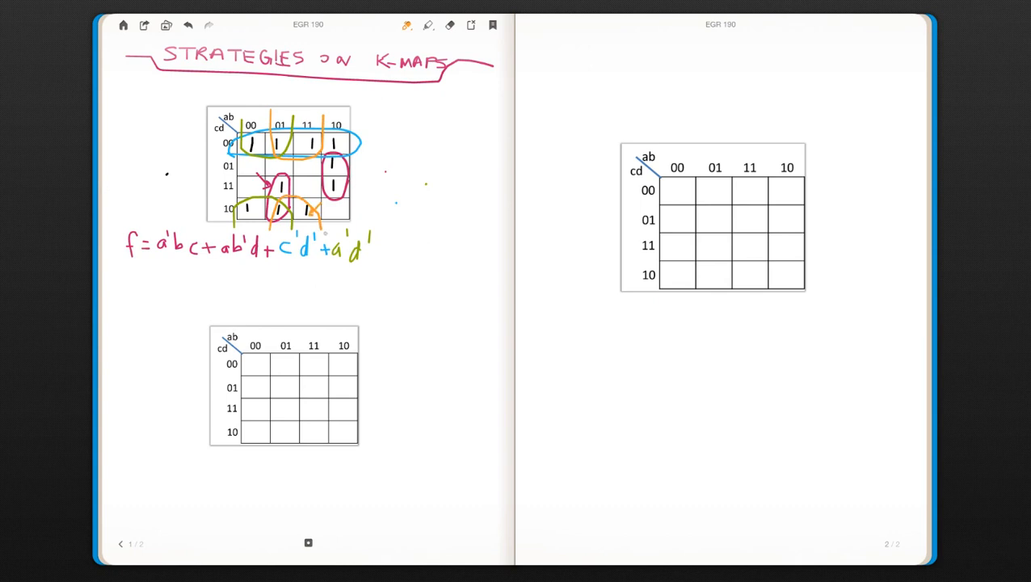
text(+)
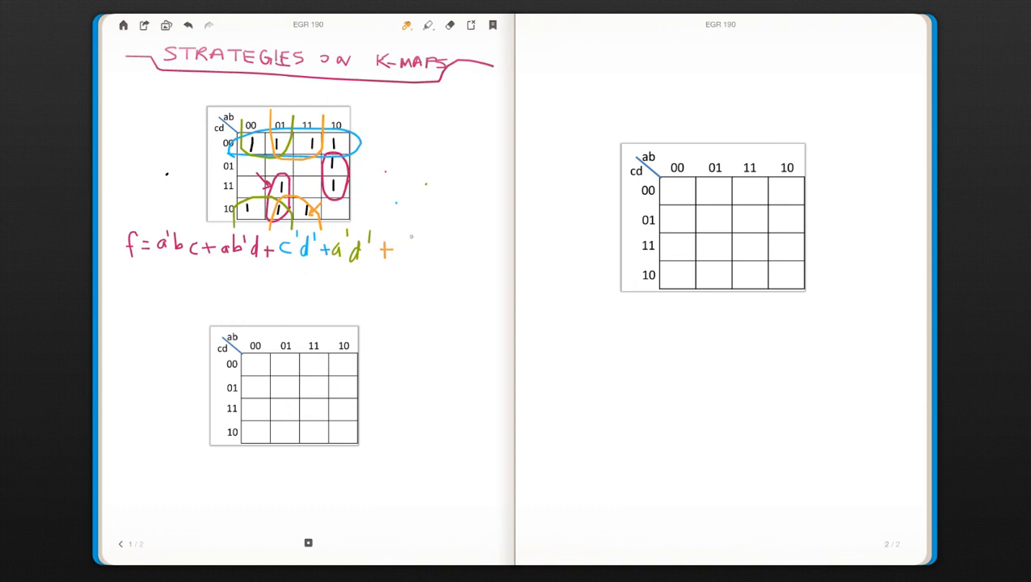
text(b)
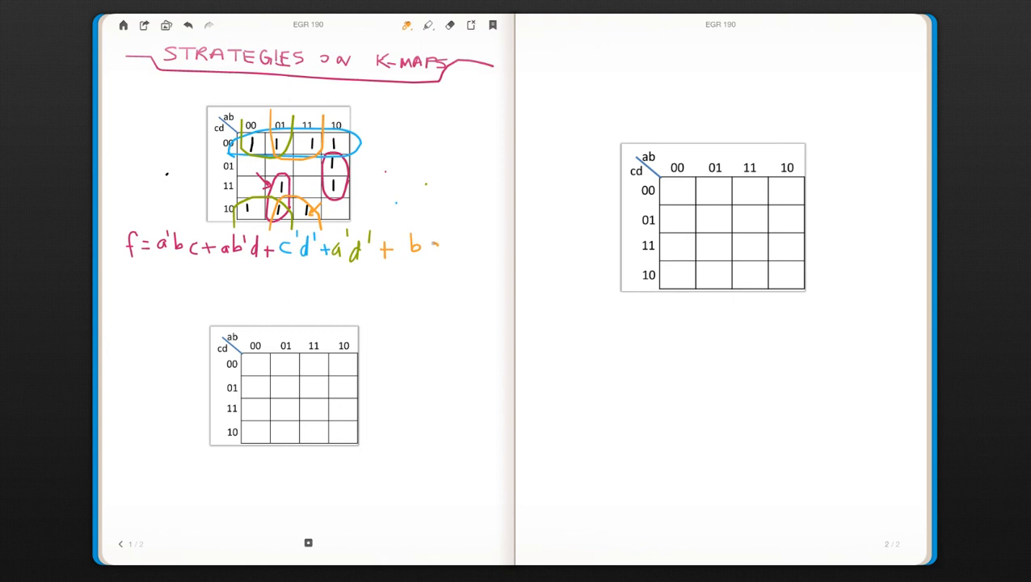
text(d')
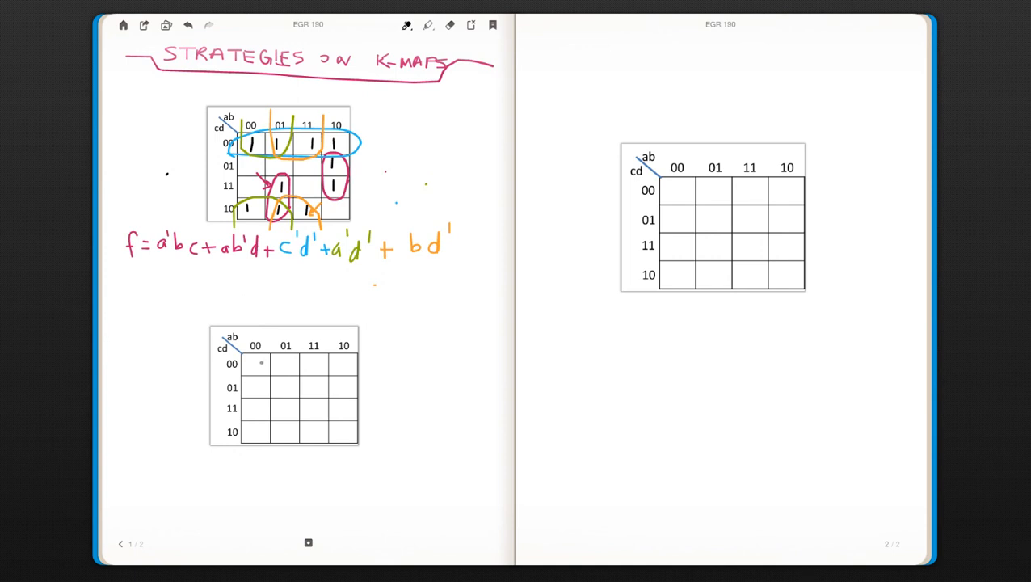
Write the 1s into the cells of the second K-map.
text(1)
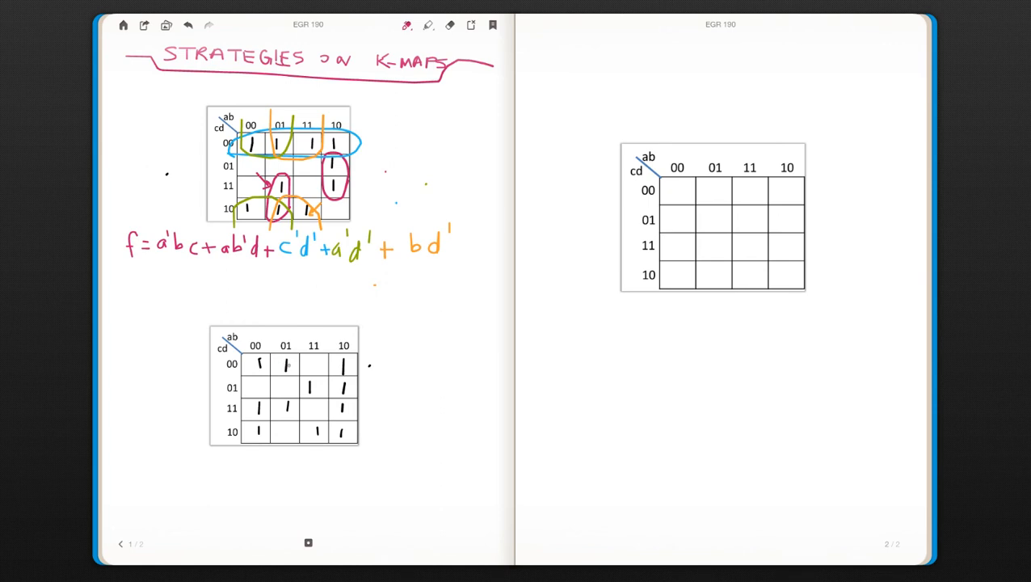
Draw magenta loops around the top-left, column-10, row-11 and bottom-right pairs of 1s.
drag(246, 359, 291, 374)
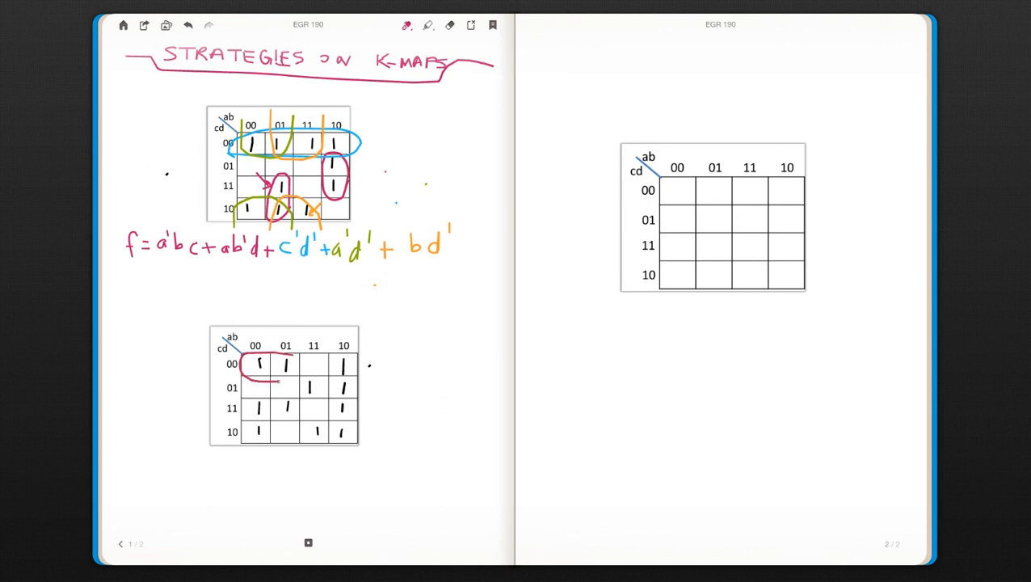
drag(245, 364, 291, 372)
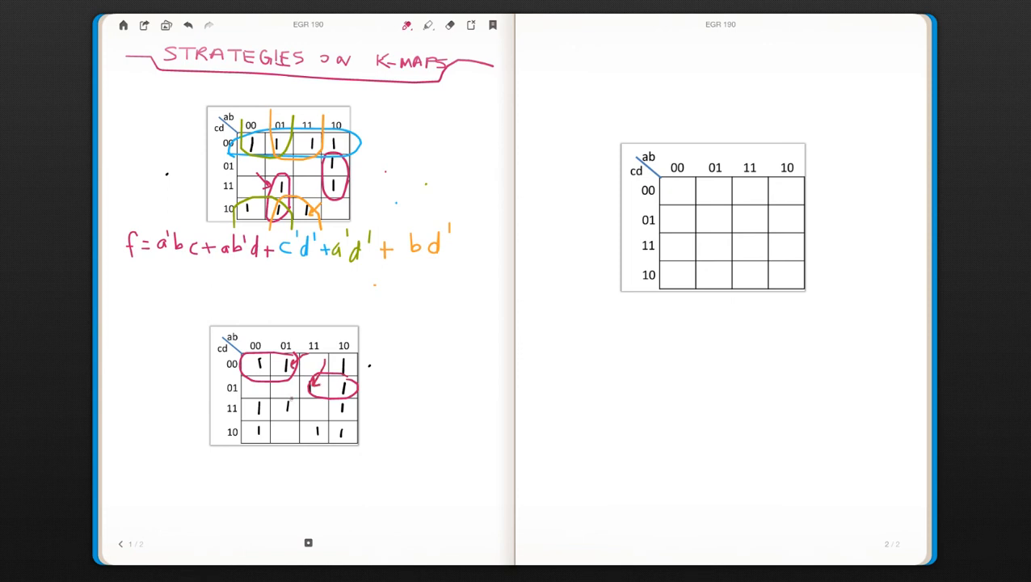
drag(242, 407, 294, 407)
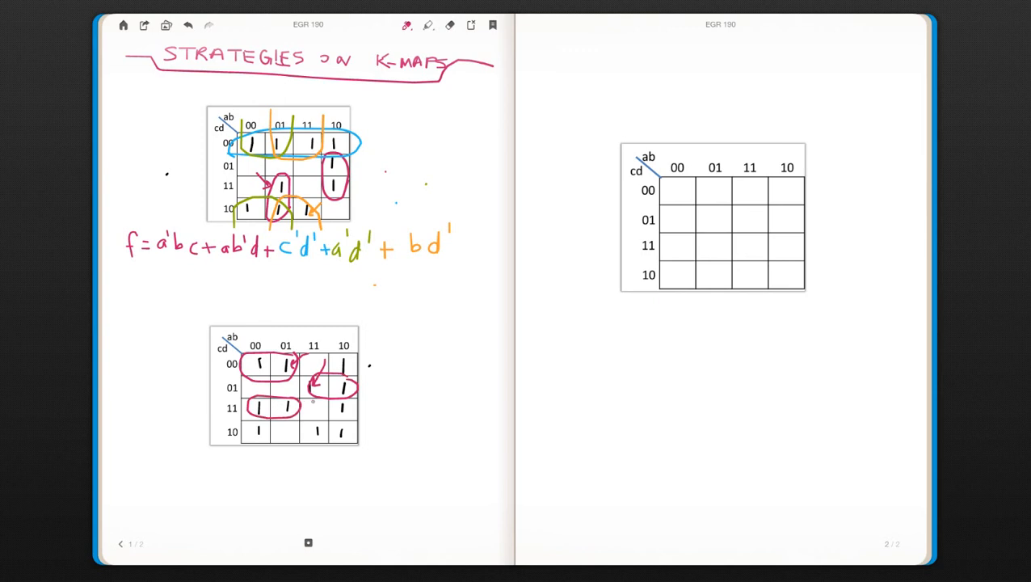
drag(283, 407, 347, 412)
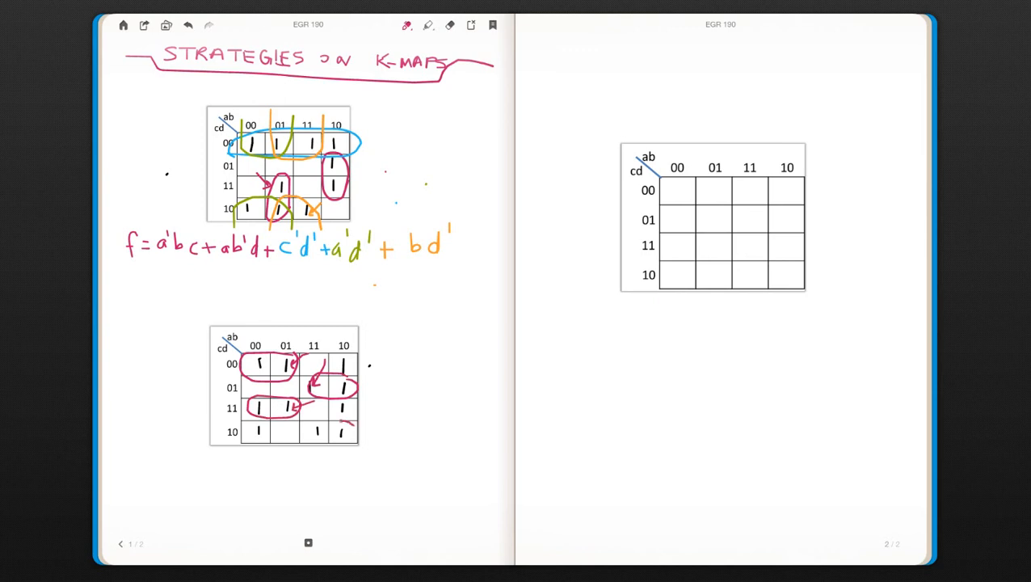
drag(304, 440, 364, 428)
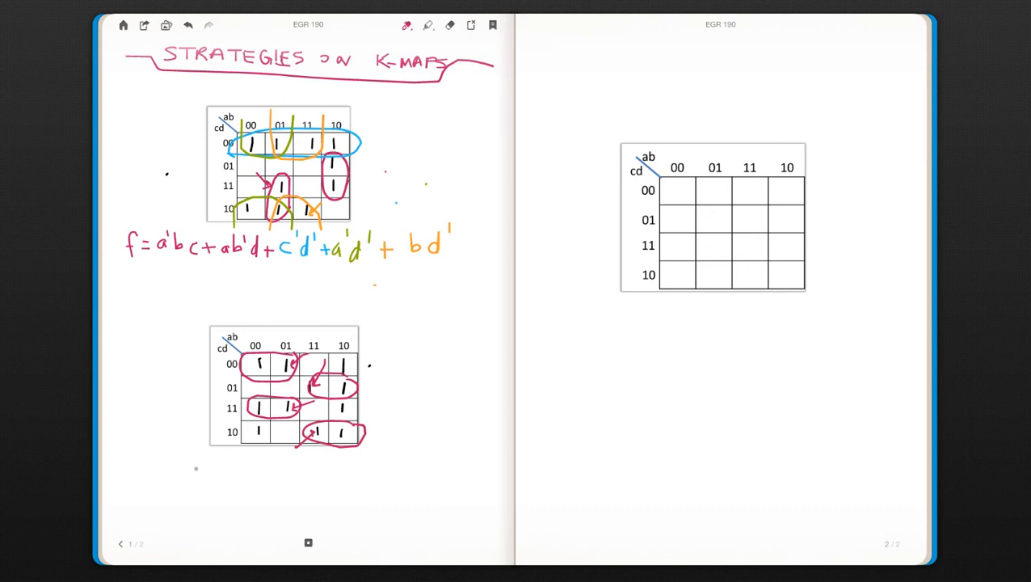
mouse_move(140, 475)
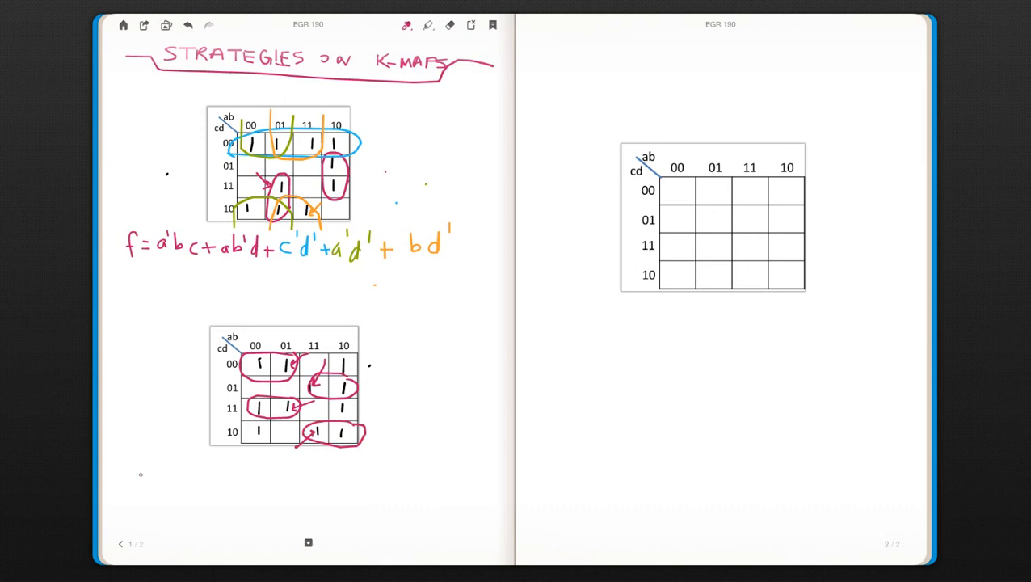
Write the first terms a'c'd' + and c'd + under the second K-map.
text(a)
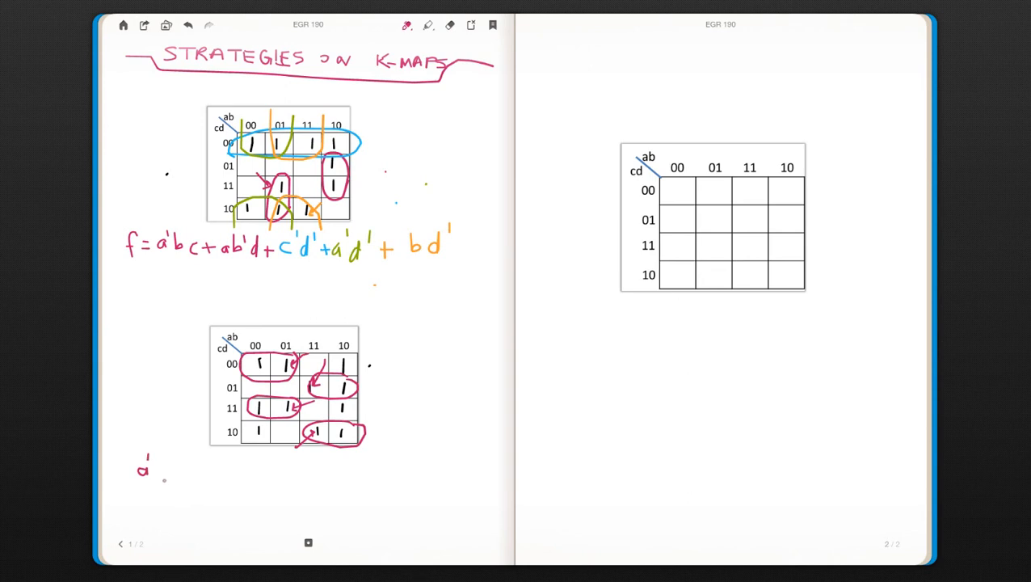
text(c'd)
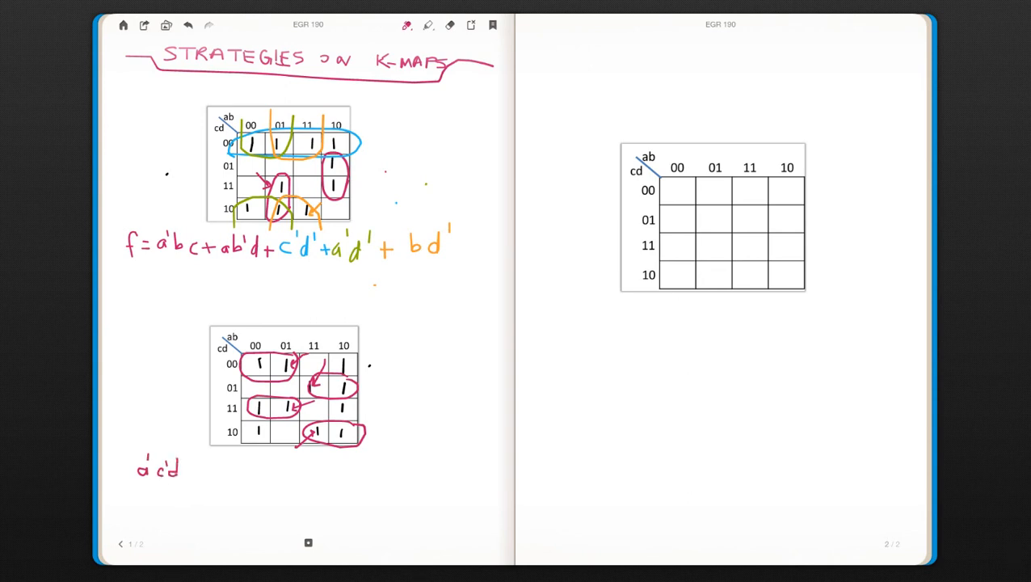
text(d'+a)
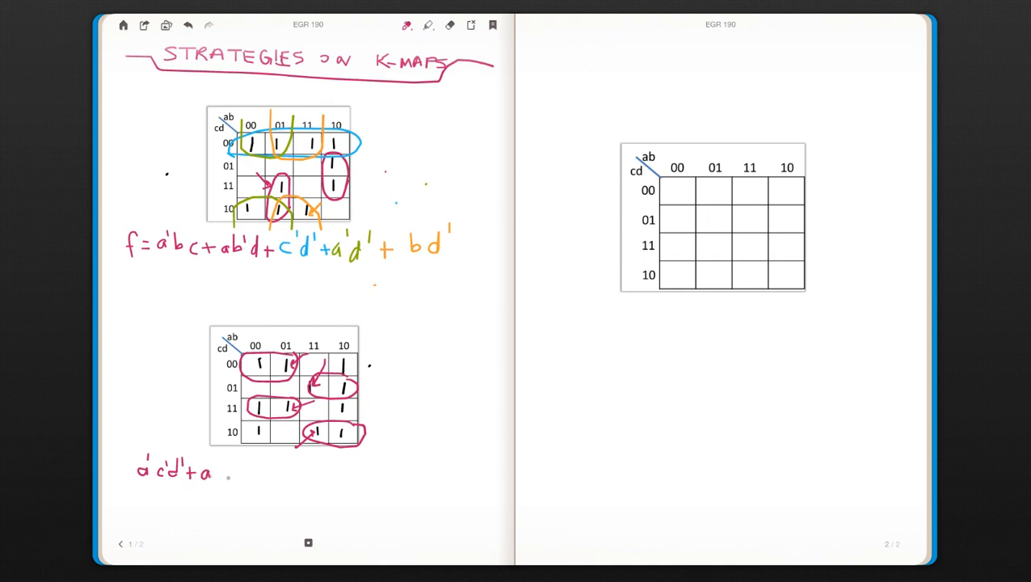
text(c')
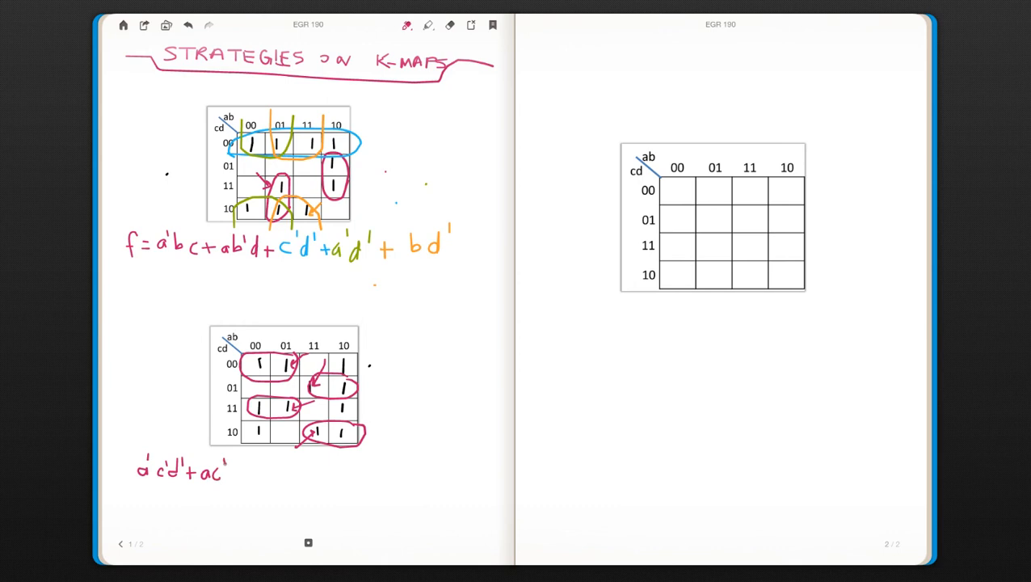
text(d +)
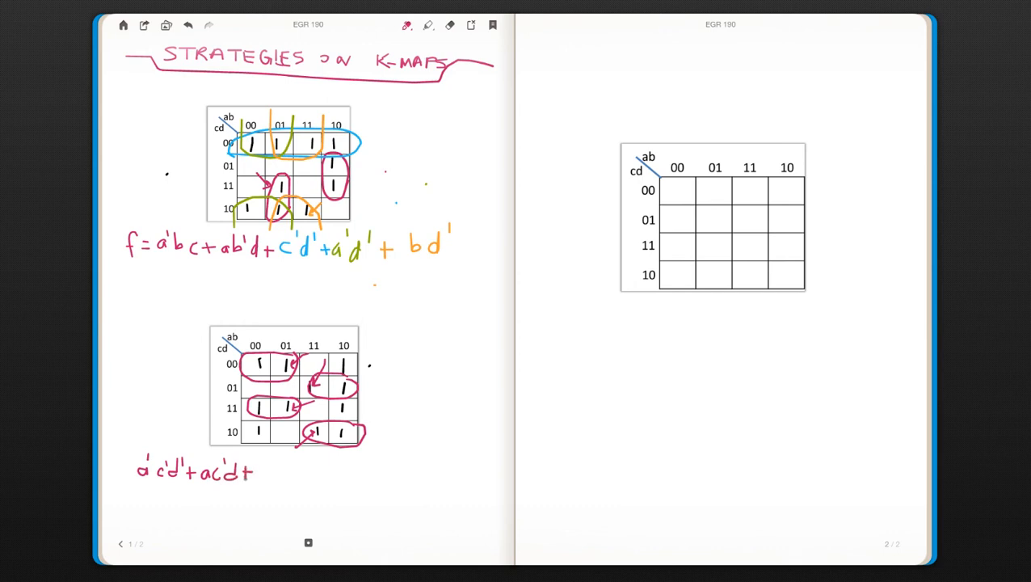
Continue the expression with a'cd + acd'.
text(a')
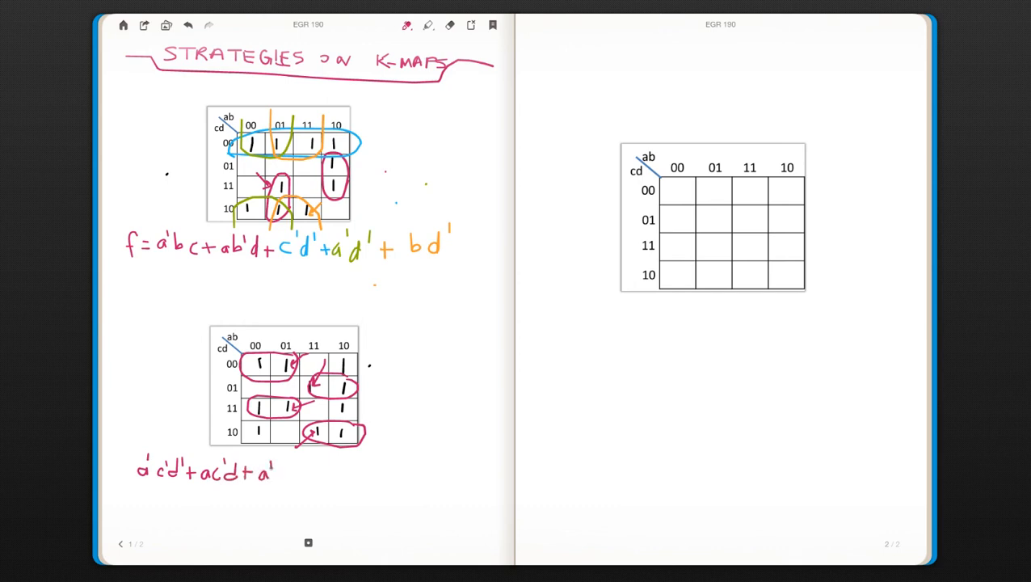
click(277, 475)
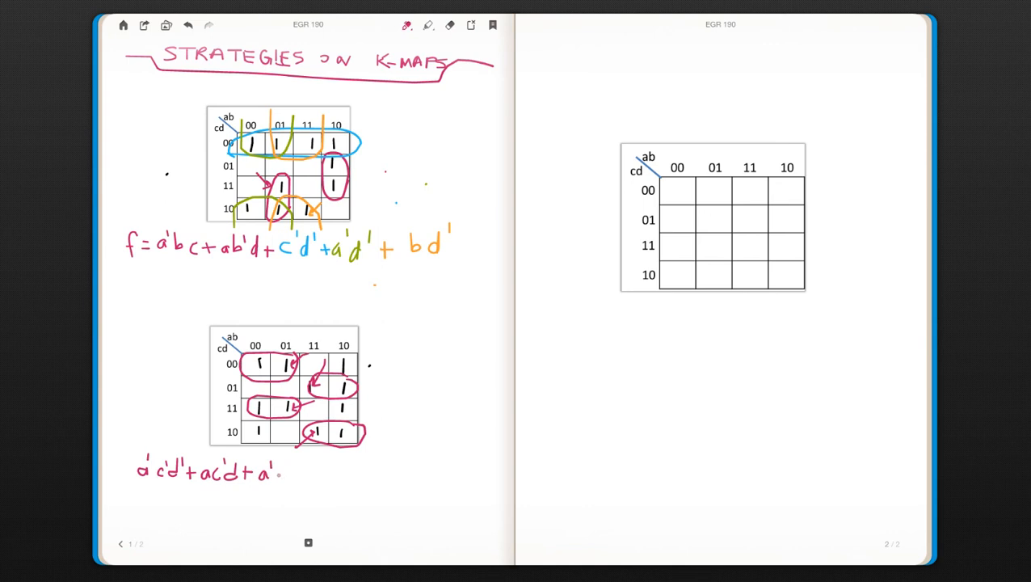
text(cd)
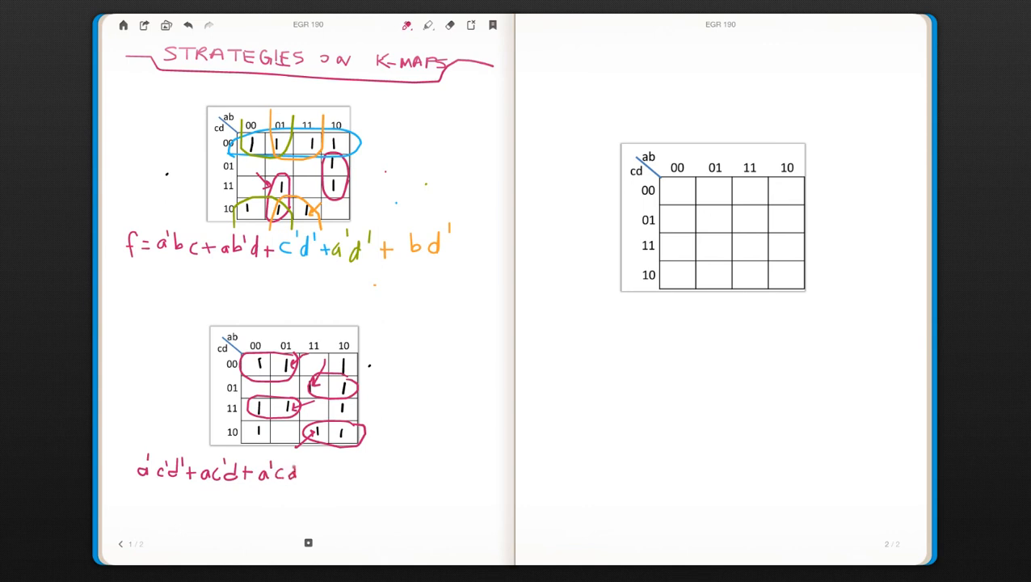
text(+)
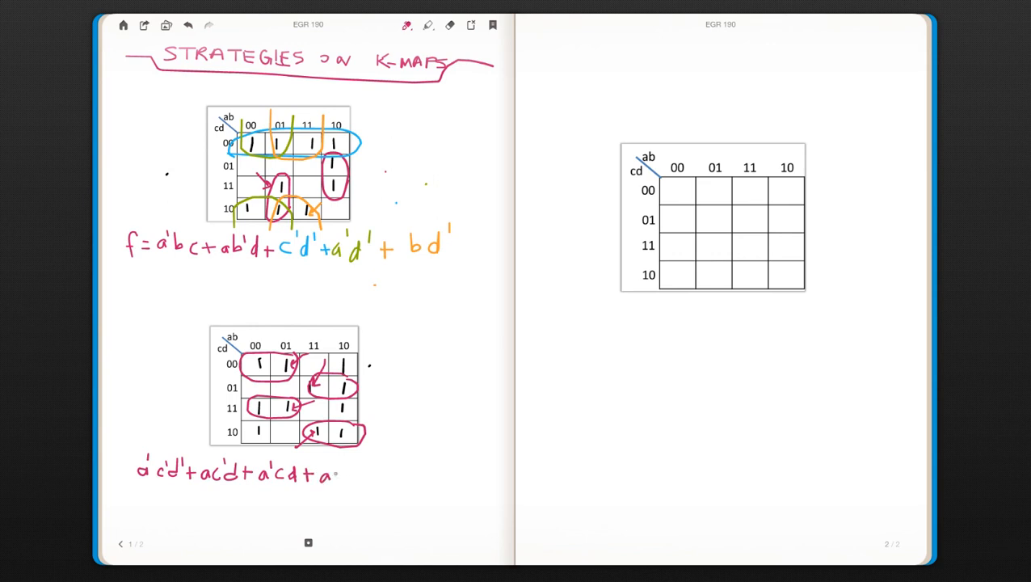
text(acd' +)
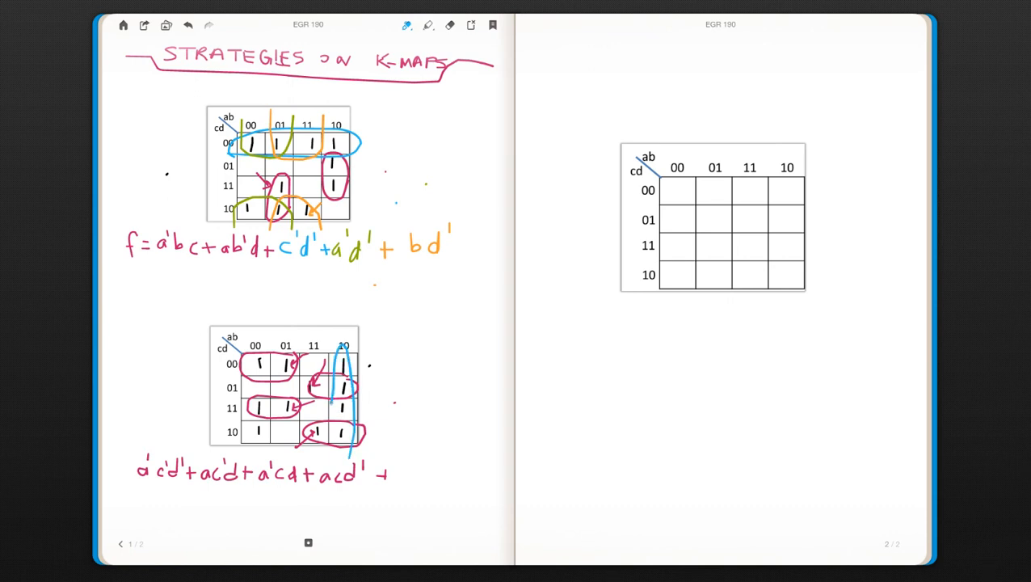
Loop the second map's ab=10 column in blue and append + ab' +.
drag(339, 359, 339, 440)
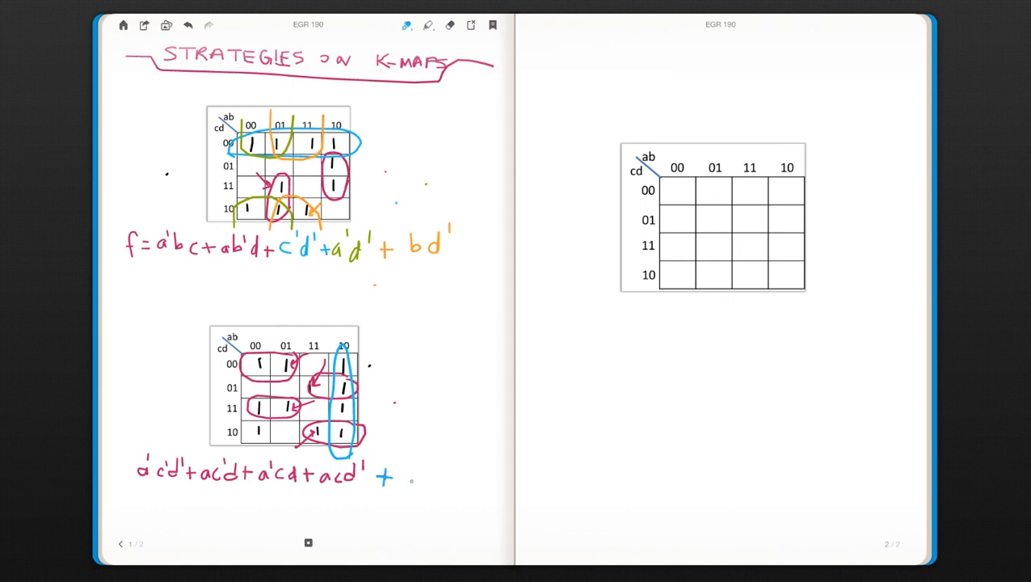
text(r)
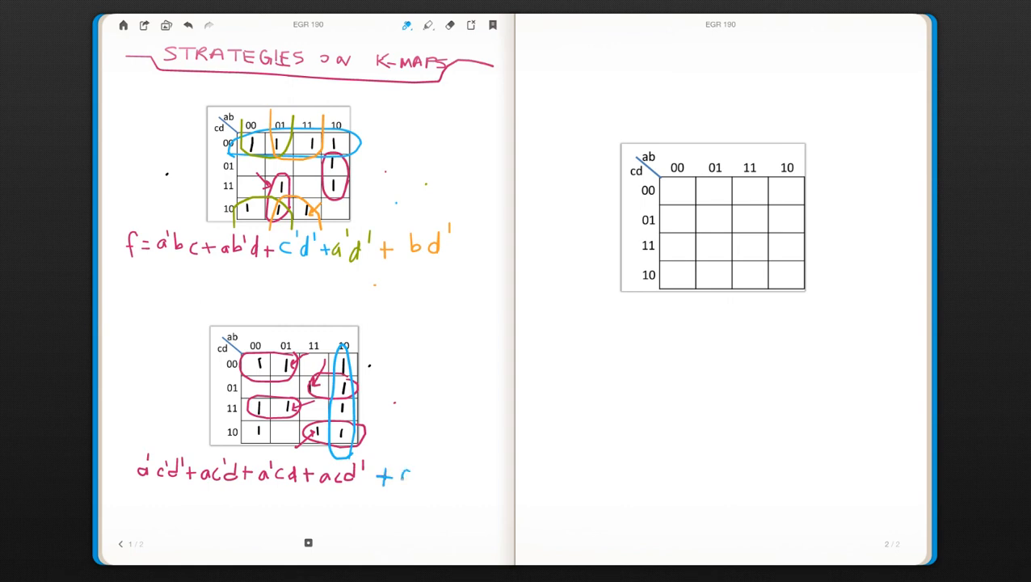
text(ab)
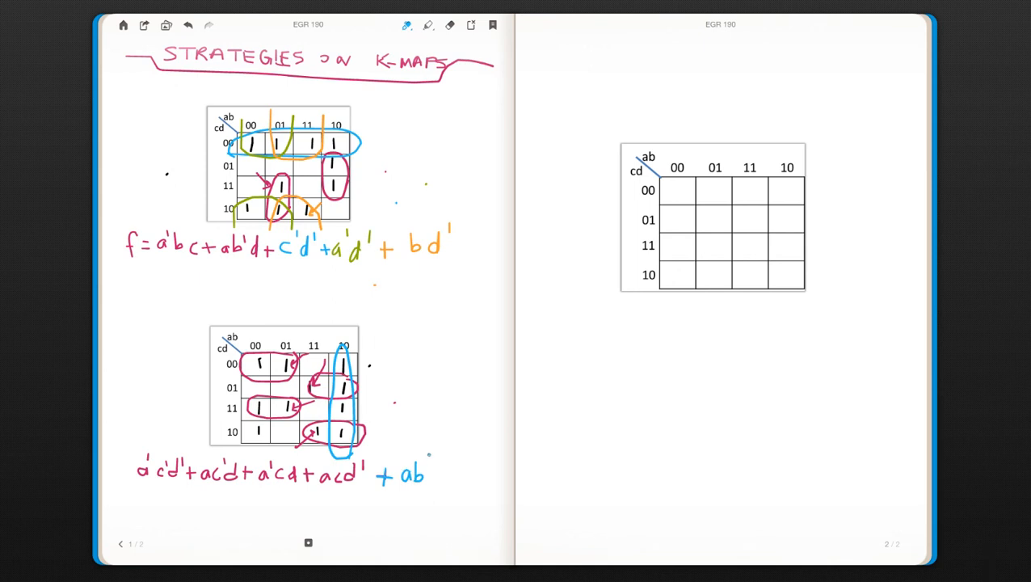
text('+)
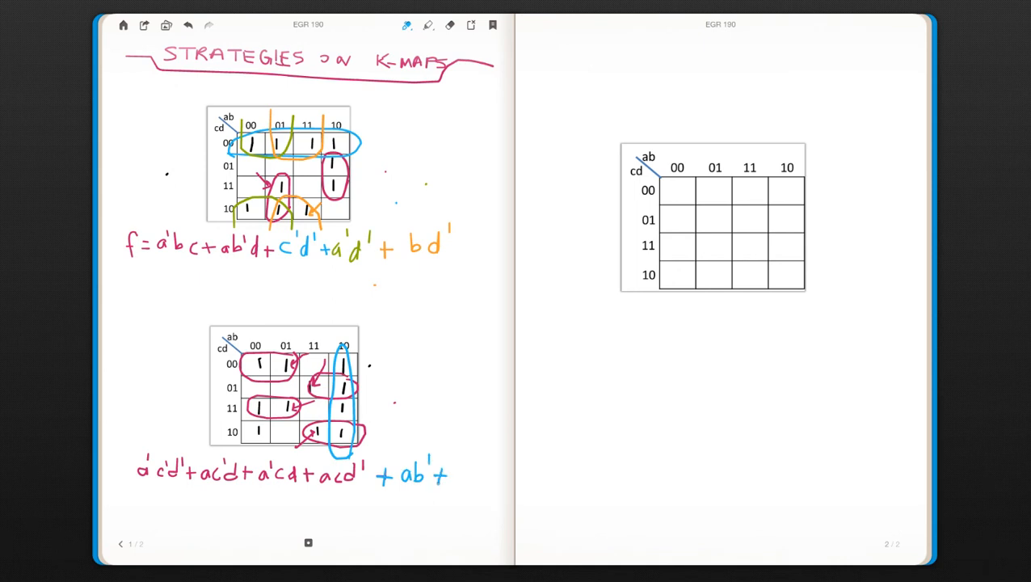
click(402, 26)
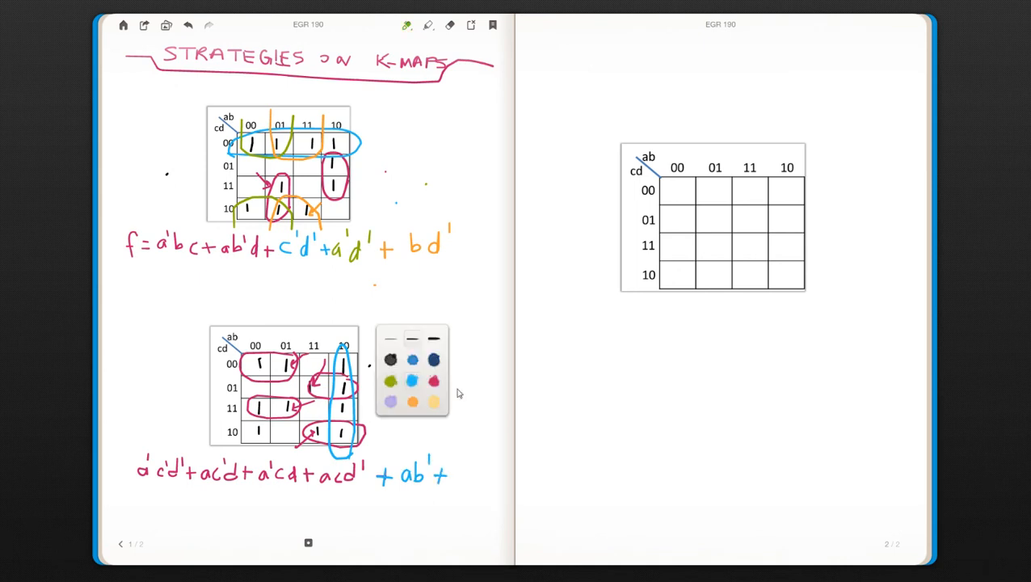
In green, loop the four corner 1s and finish the expression with + b'd'.
click(412, 364)
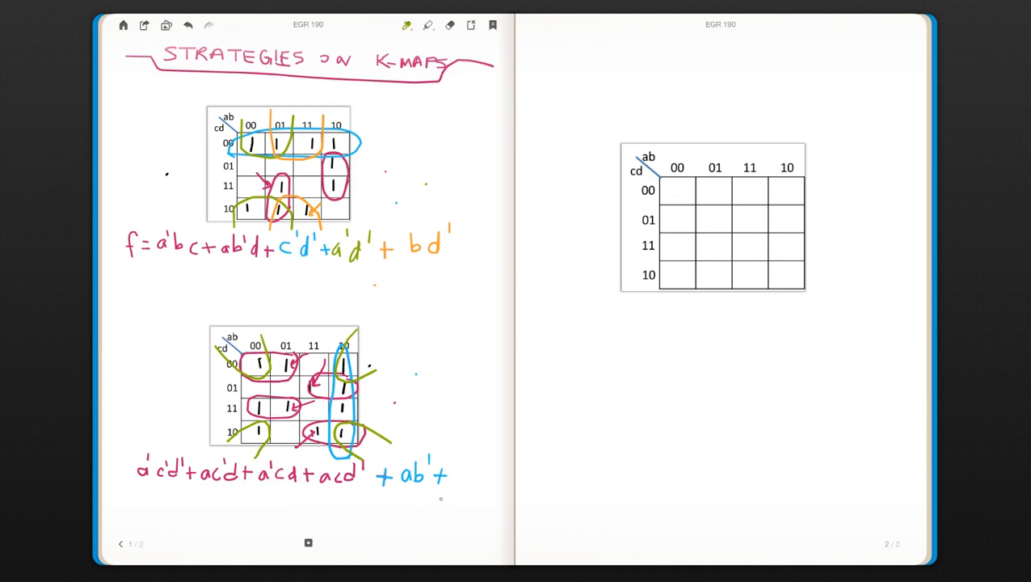
text(+b'd)
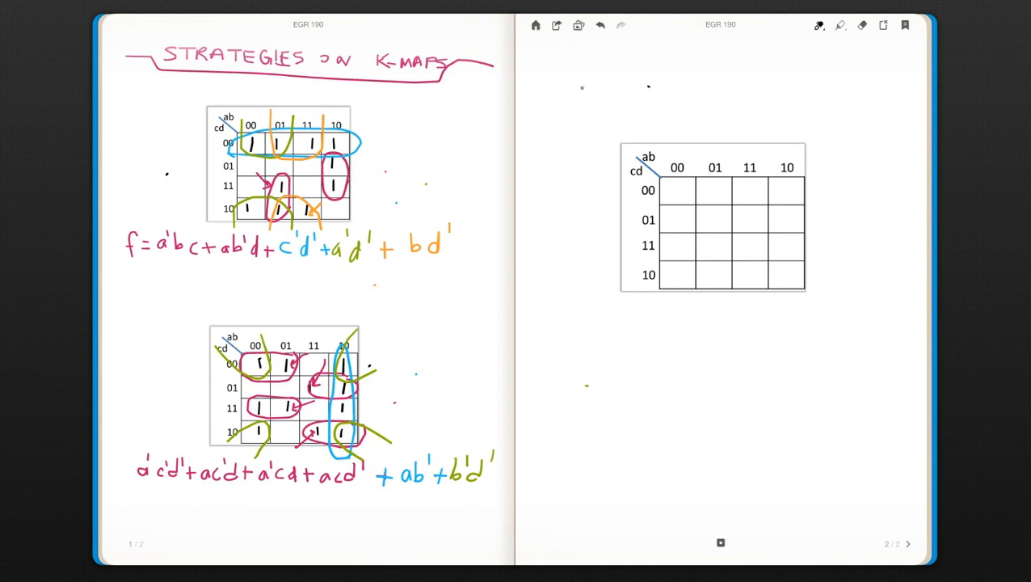
Handwrite the heading DON'T CARES at the top of the page.
text(D)
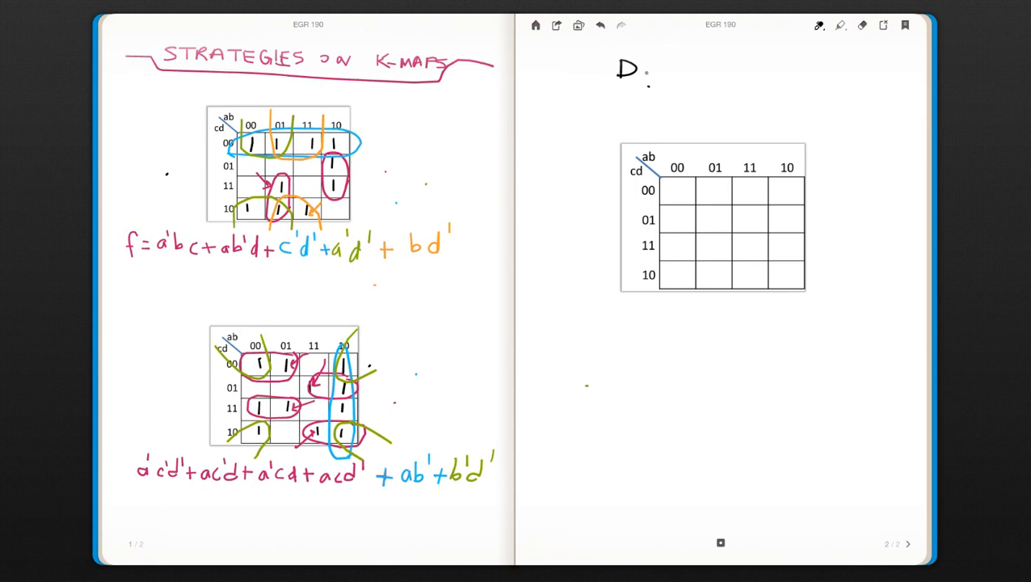
text(ON)
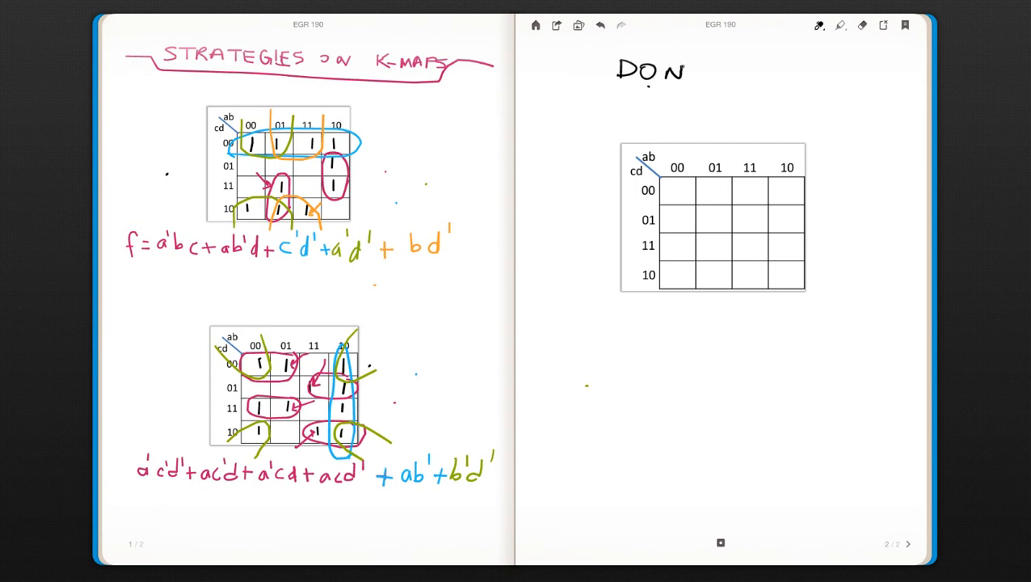
text('T)
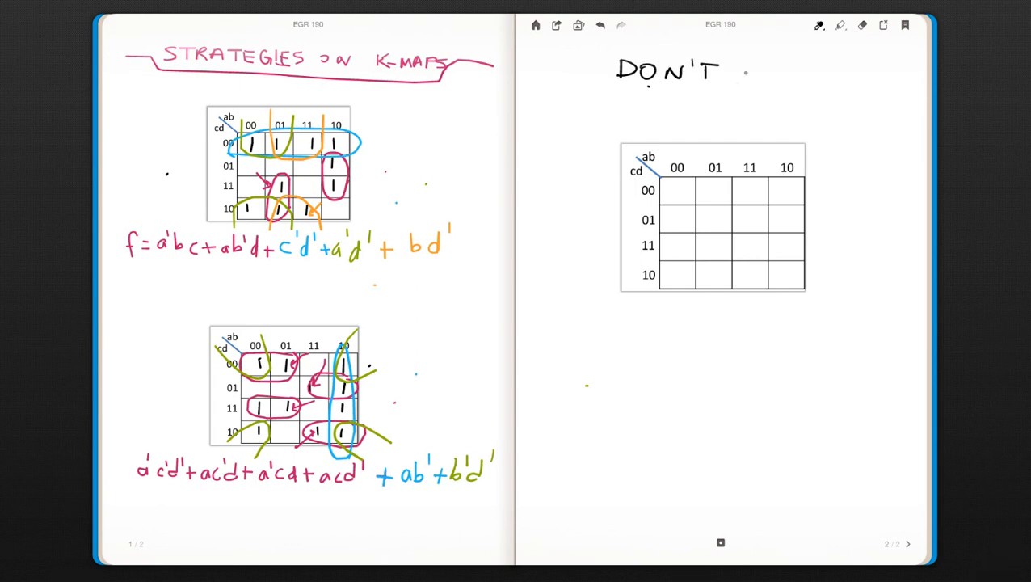
text(CA)
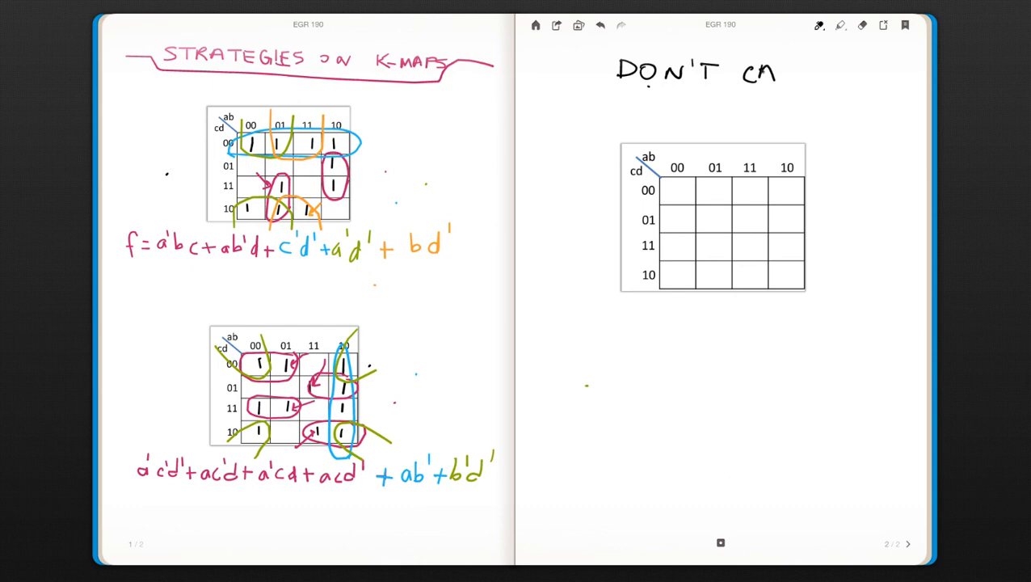
text(CARI)
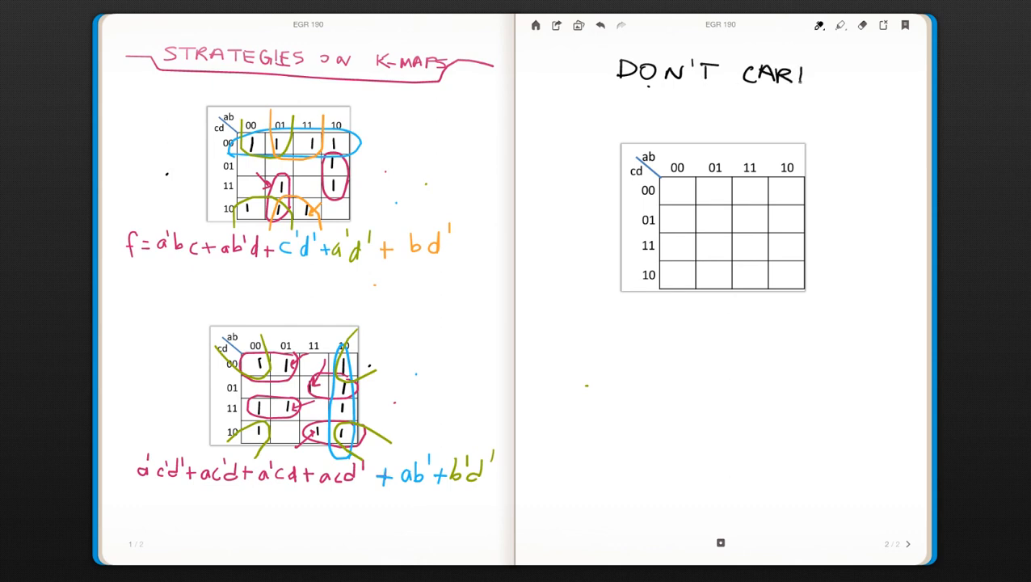
text(E)
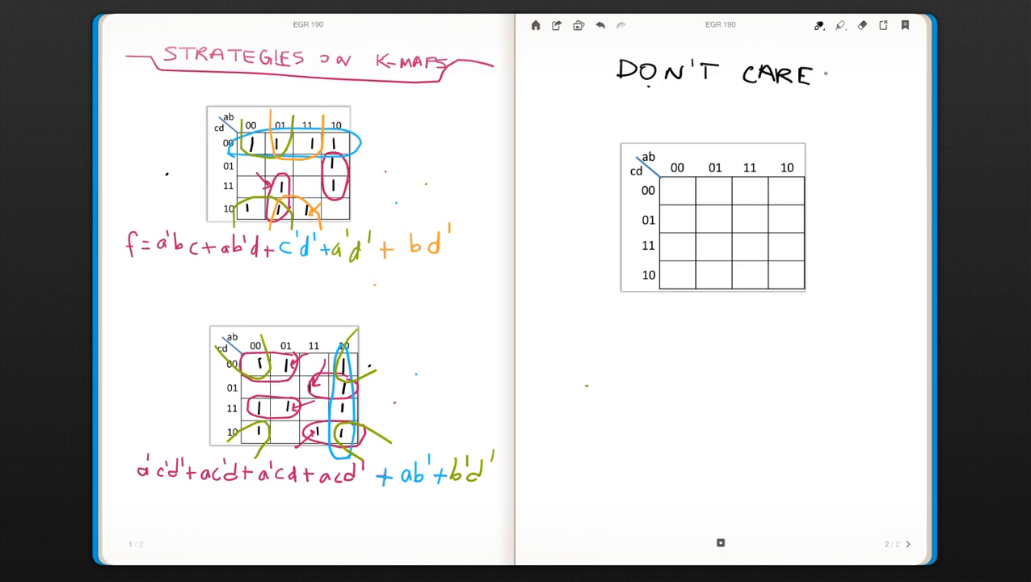
text(S)
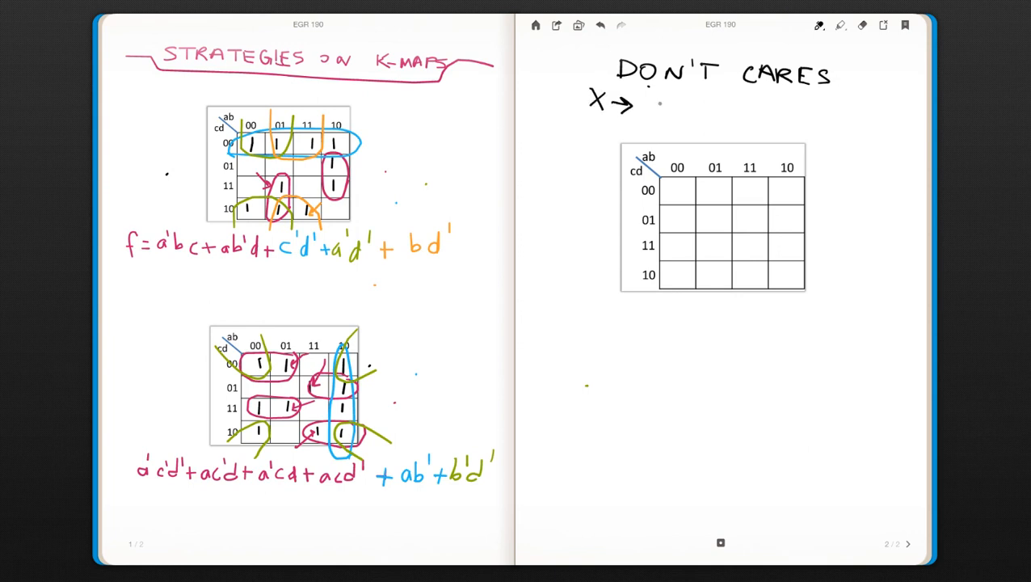
Begin the note beneath it: X → 0 or.
text(0)
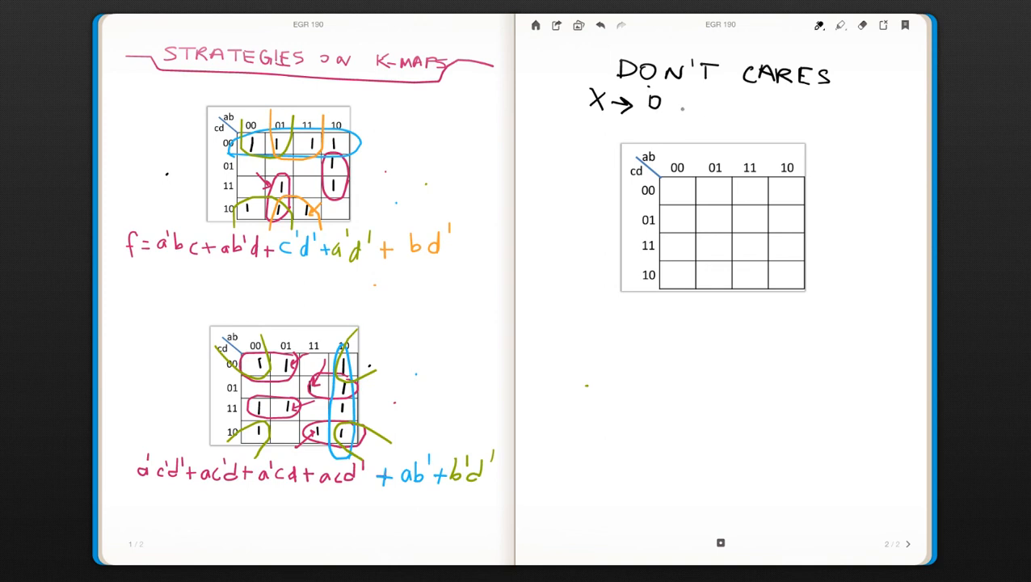
text(or 1)
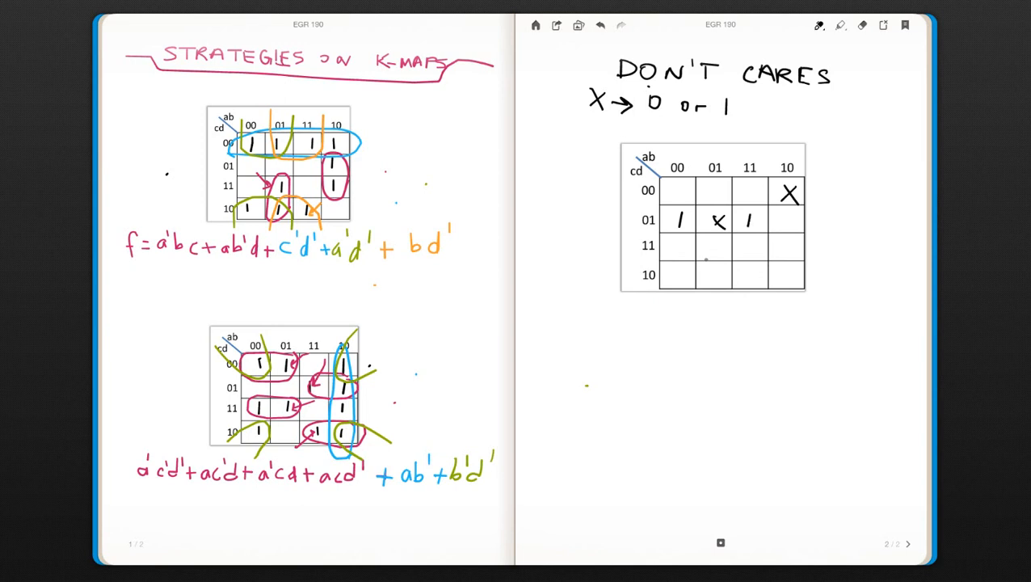
Enter the 1s and X cells into the third K-map, then take the pink ink.
drag(709, 246, 756, 255)
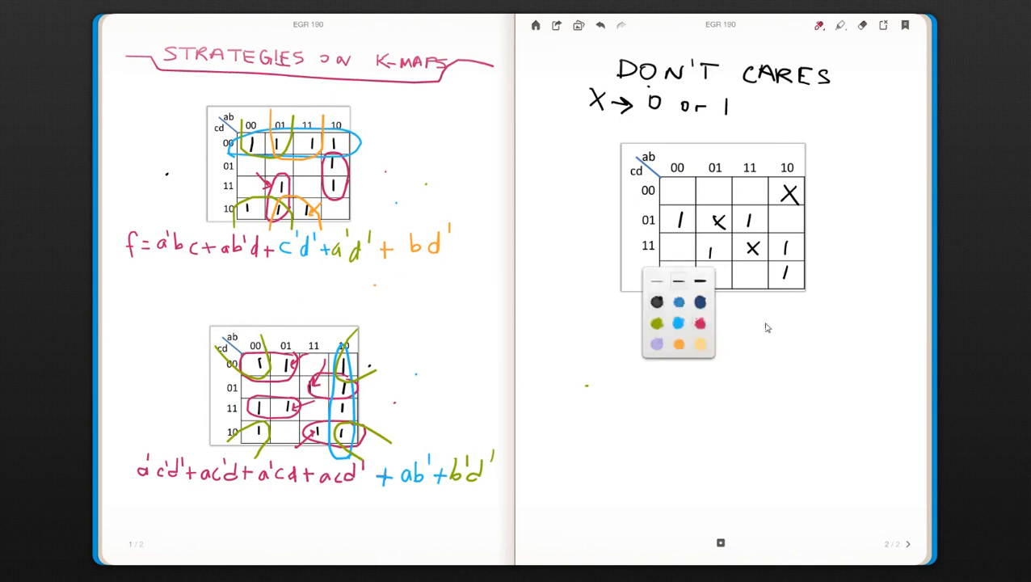
click(766, 328)
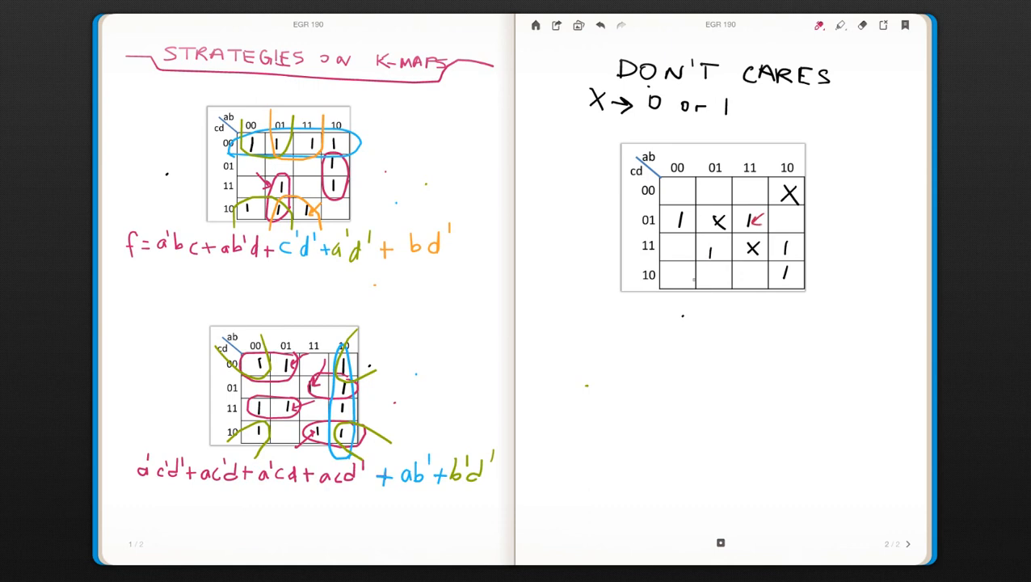
Loop the middle 2×2 square of 1s and Xs in pink and write bd + below.
drag(721, 274, 720, 250)
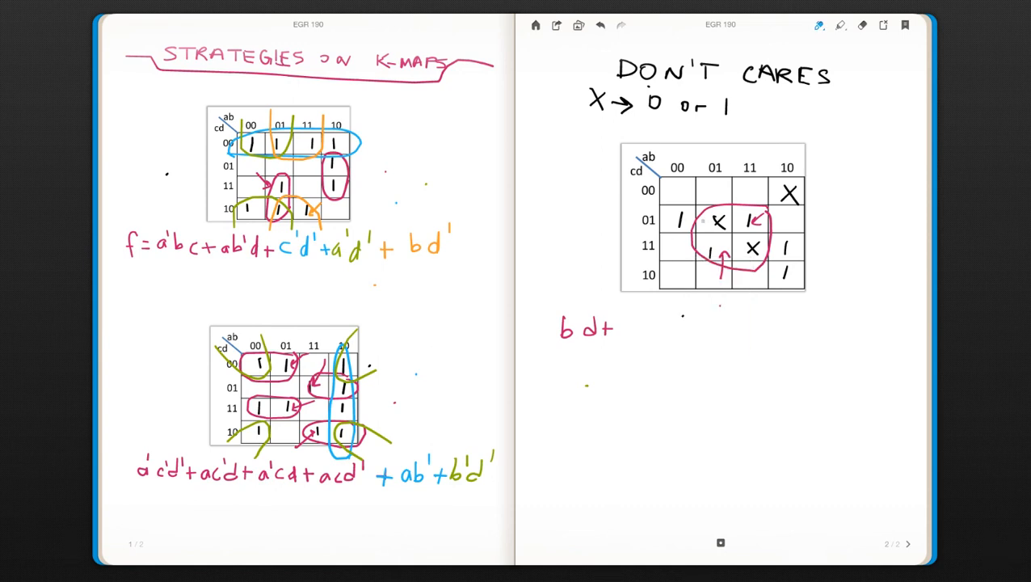
Loop the 1 and X in row 01 in blue and append a'c'd + to the expression.
drag(682, 200, 744, 198)
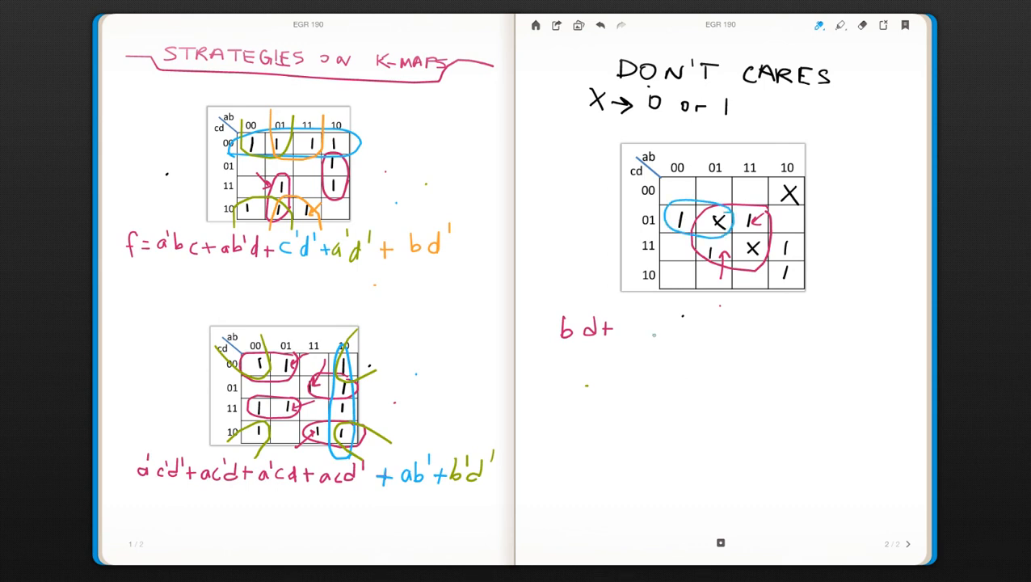
text(a'c)
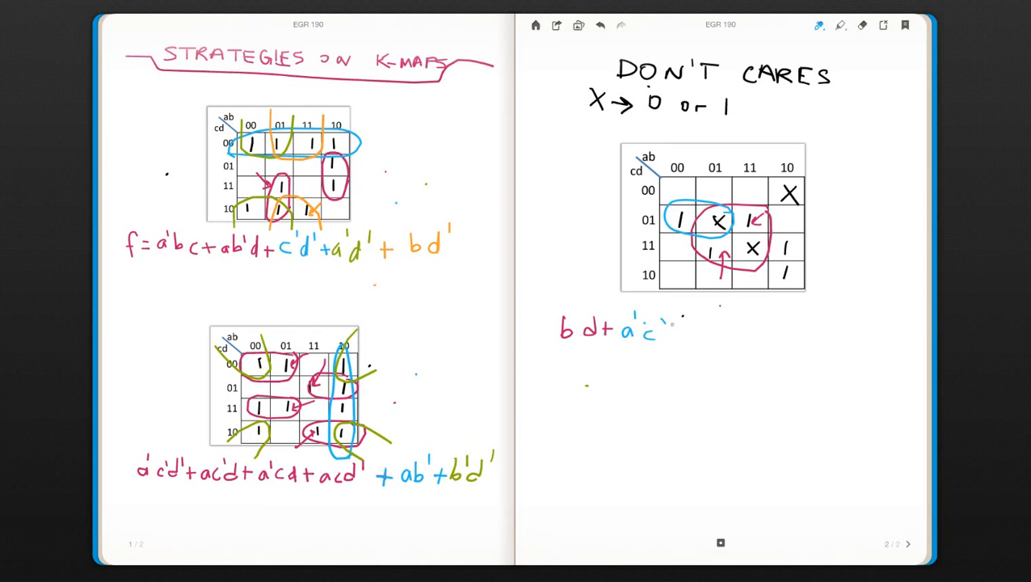
text(d'+)
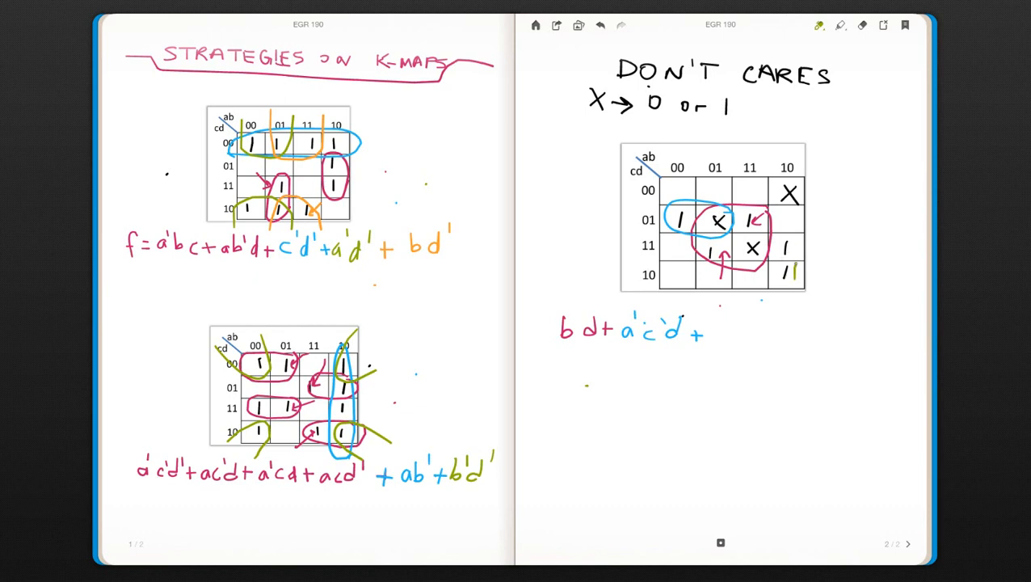
Loop the two 1s in column 10 in green and finish the expression with ab'.
drag(784, 239, 783, 278)
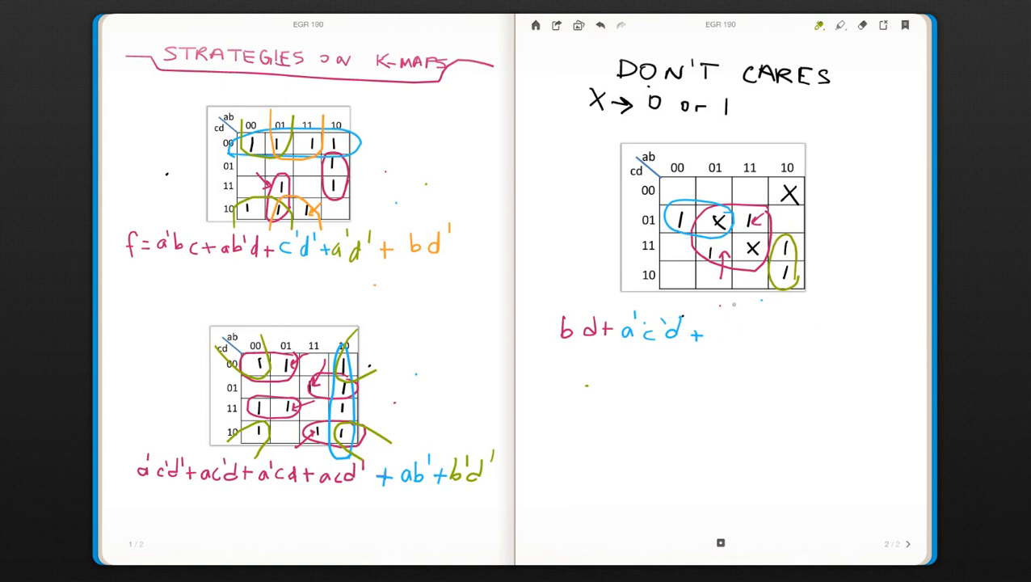
text(a)
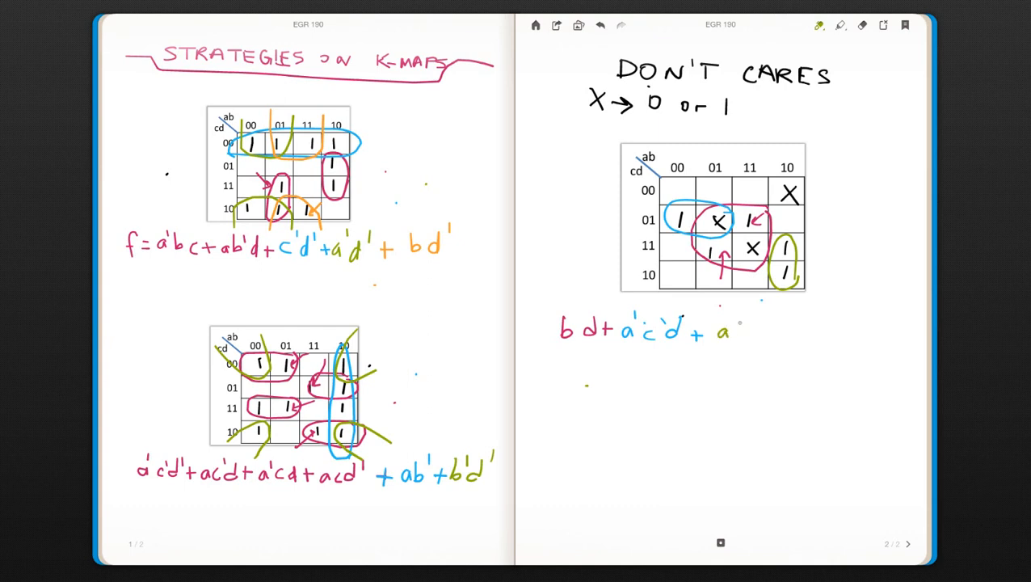
text(b')
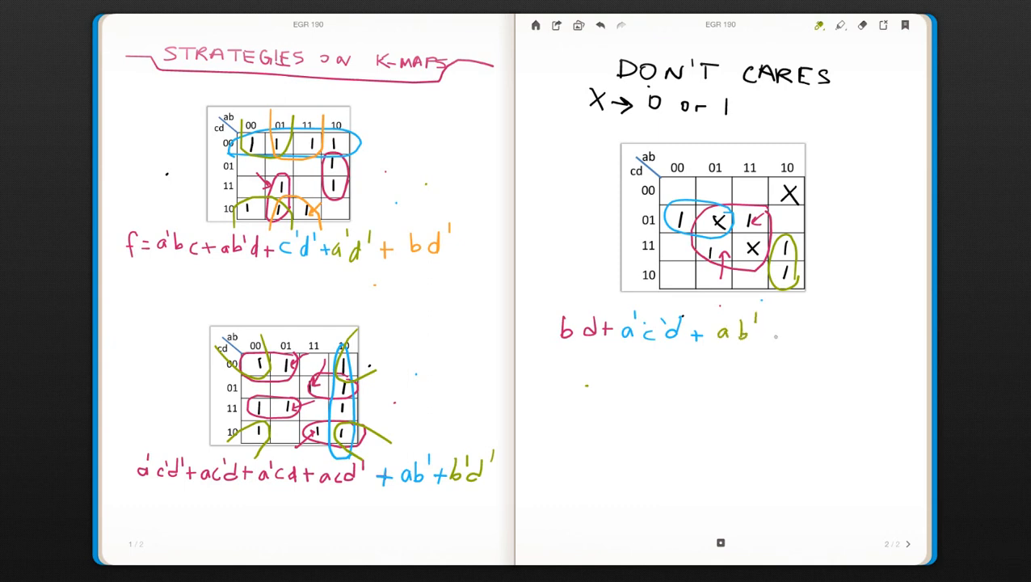